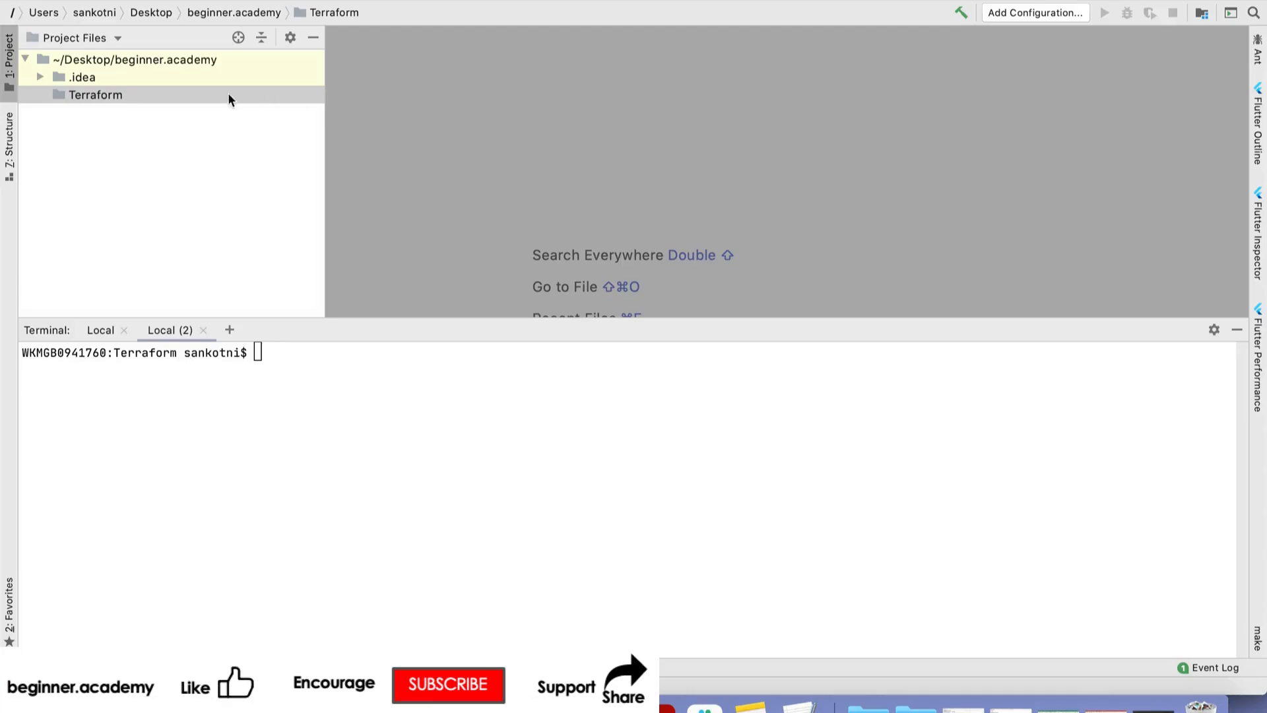
mouse_move(429, 136)
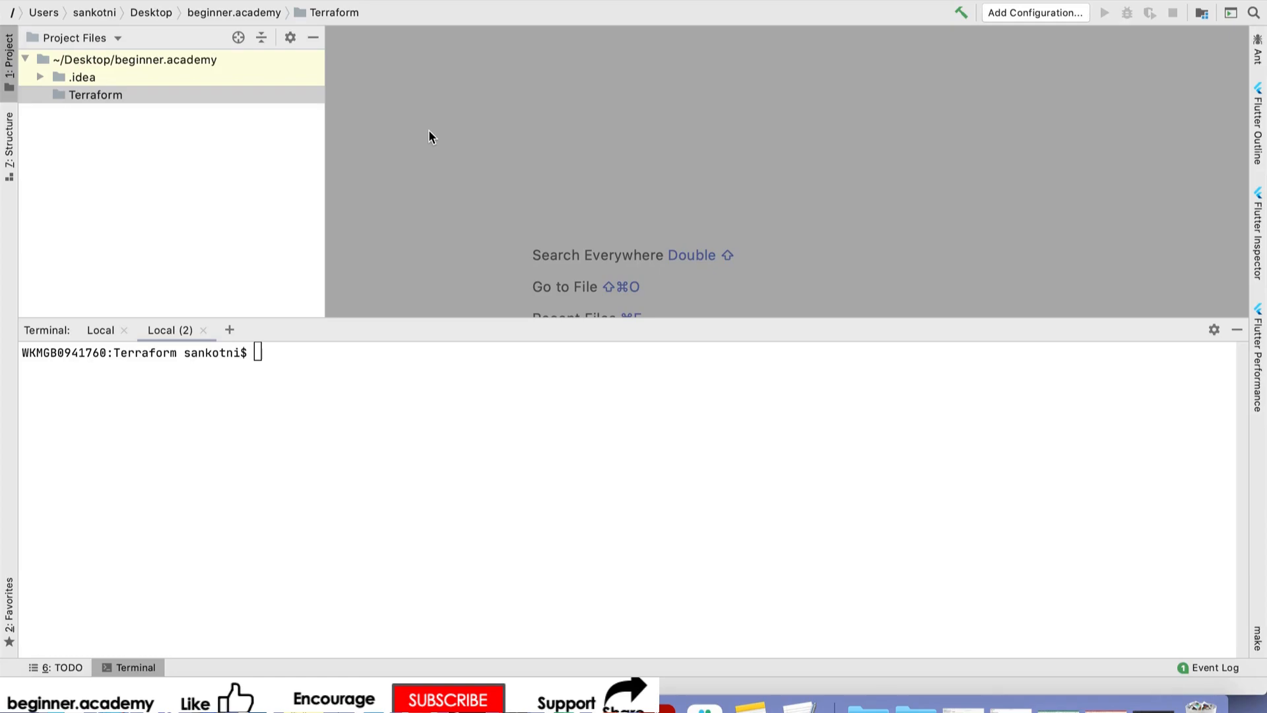
mouse_move(171, 64)
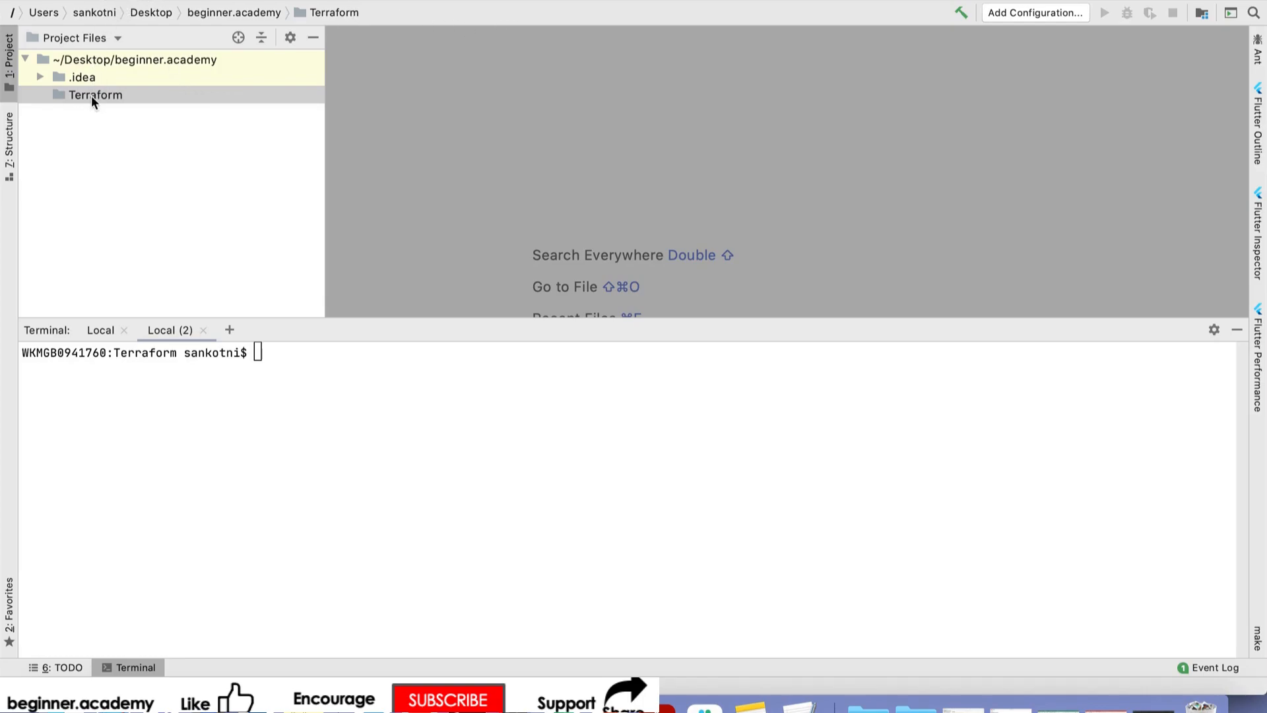
- Create main.tf in the Terraform folder, expand the folder, and begin another new file
right_click(94, 94)
text(m)
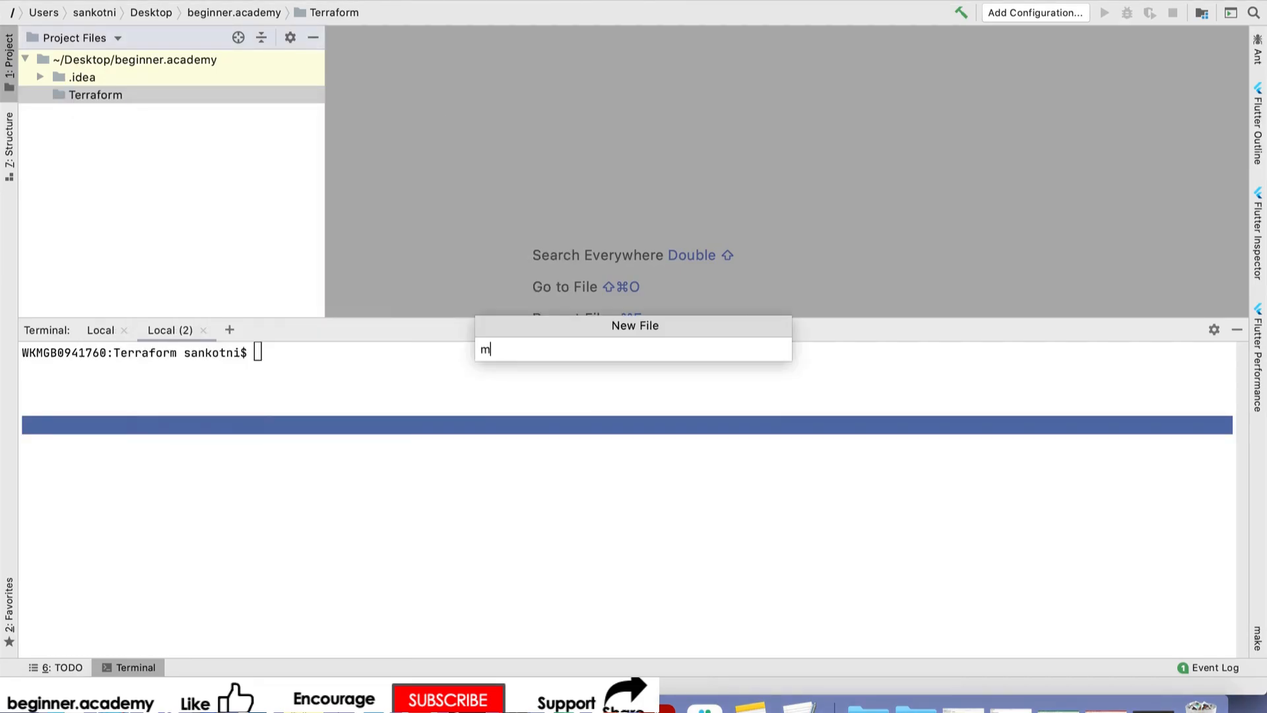
key(Enter)
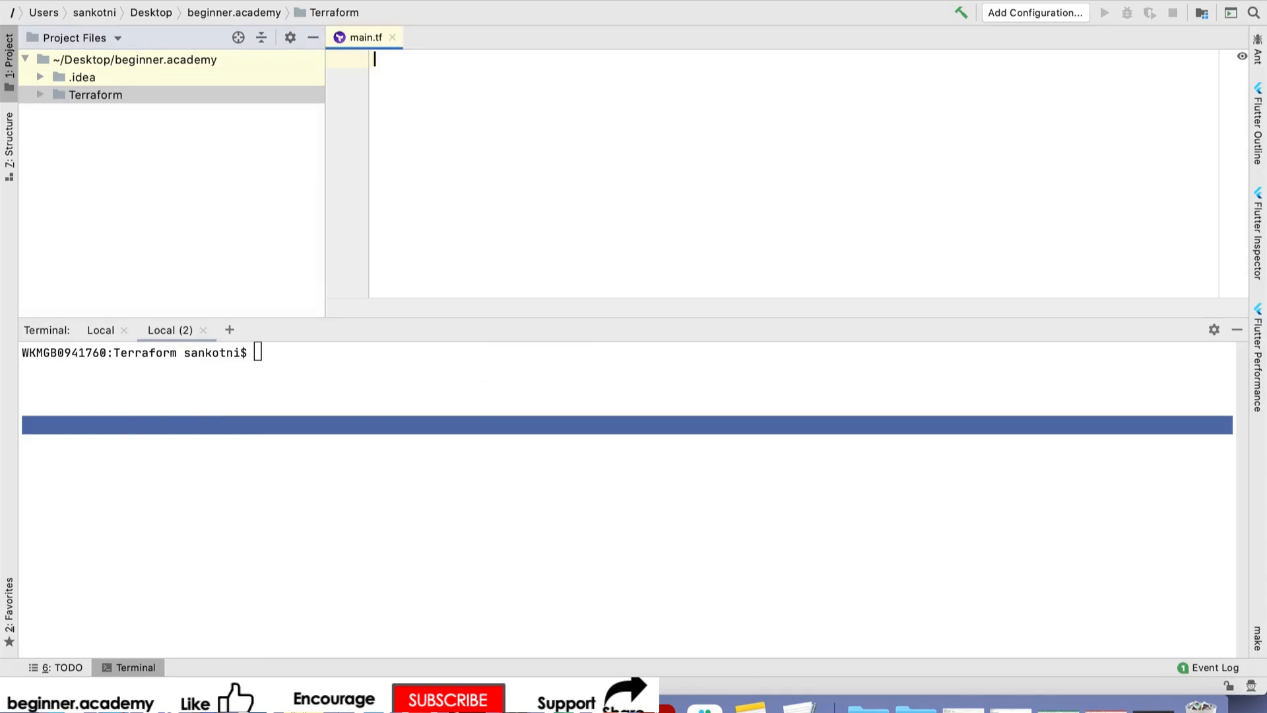
click(94, 94)
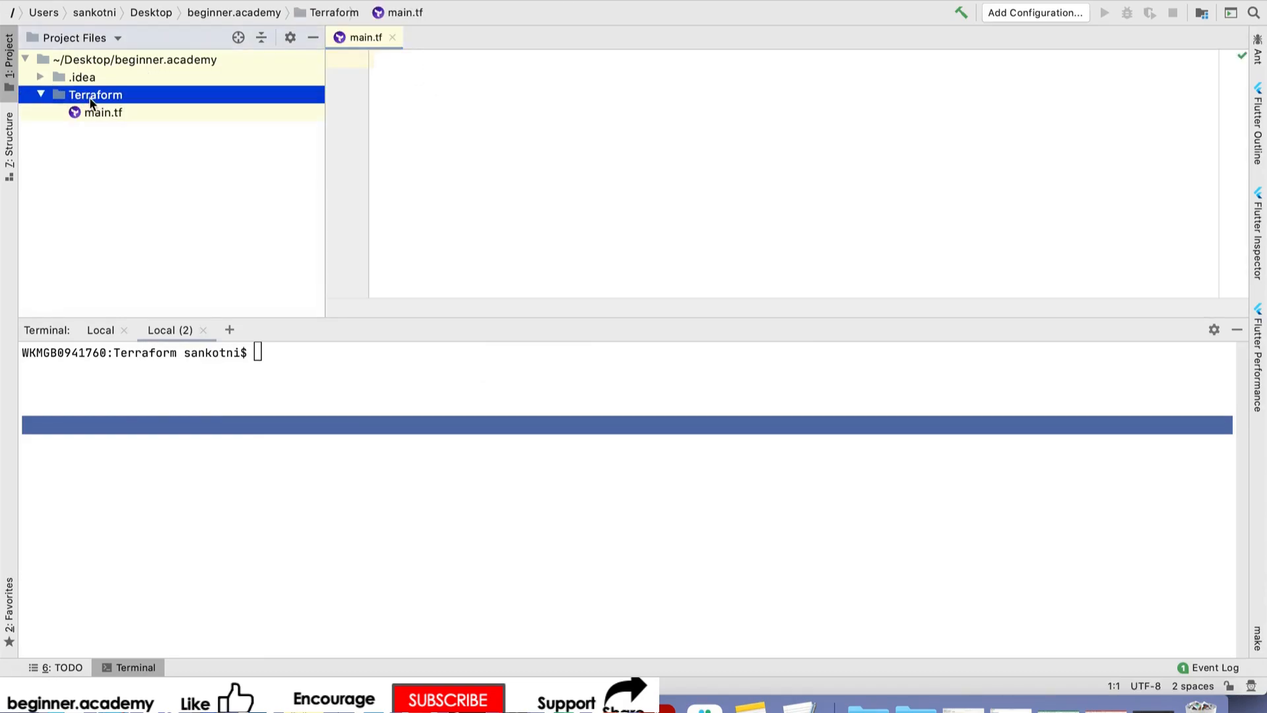
right_click(94, 94)
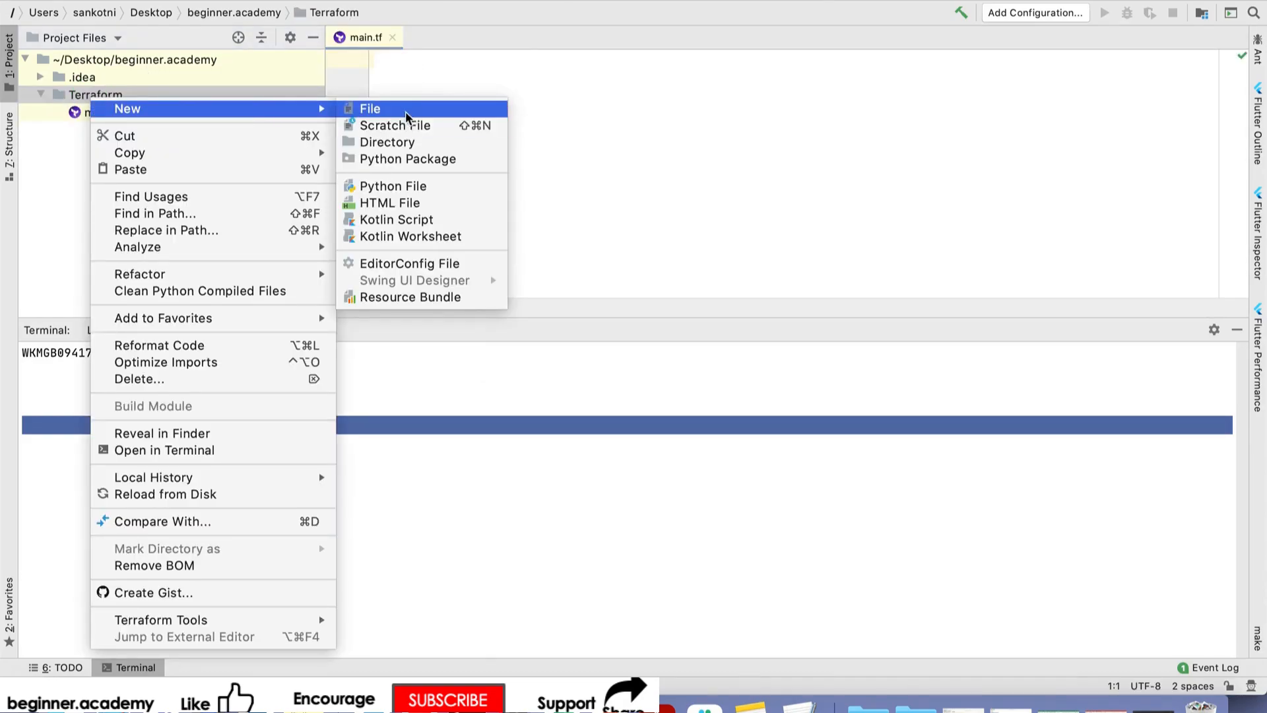
click(370, 107)
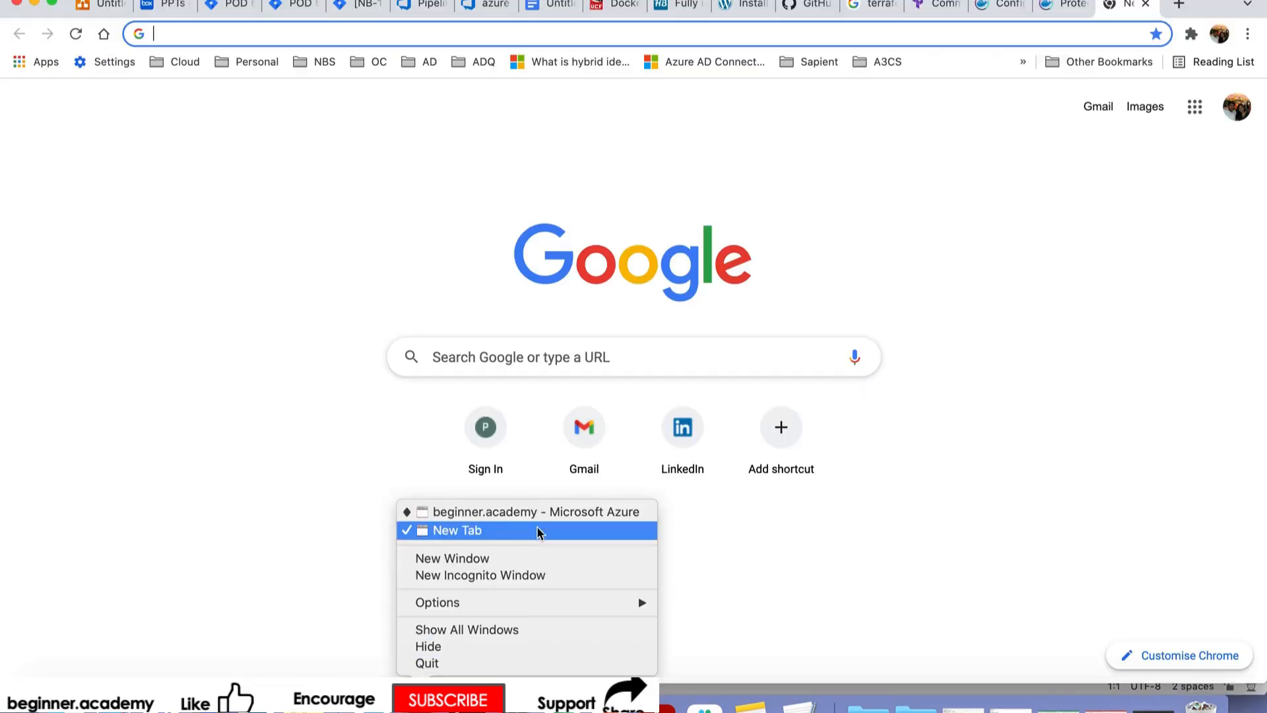
- Search 'azure provider for terraform' in a private browsing window
click(536, 512)
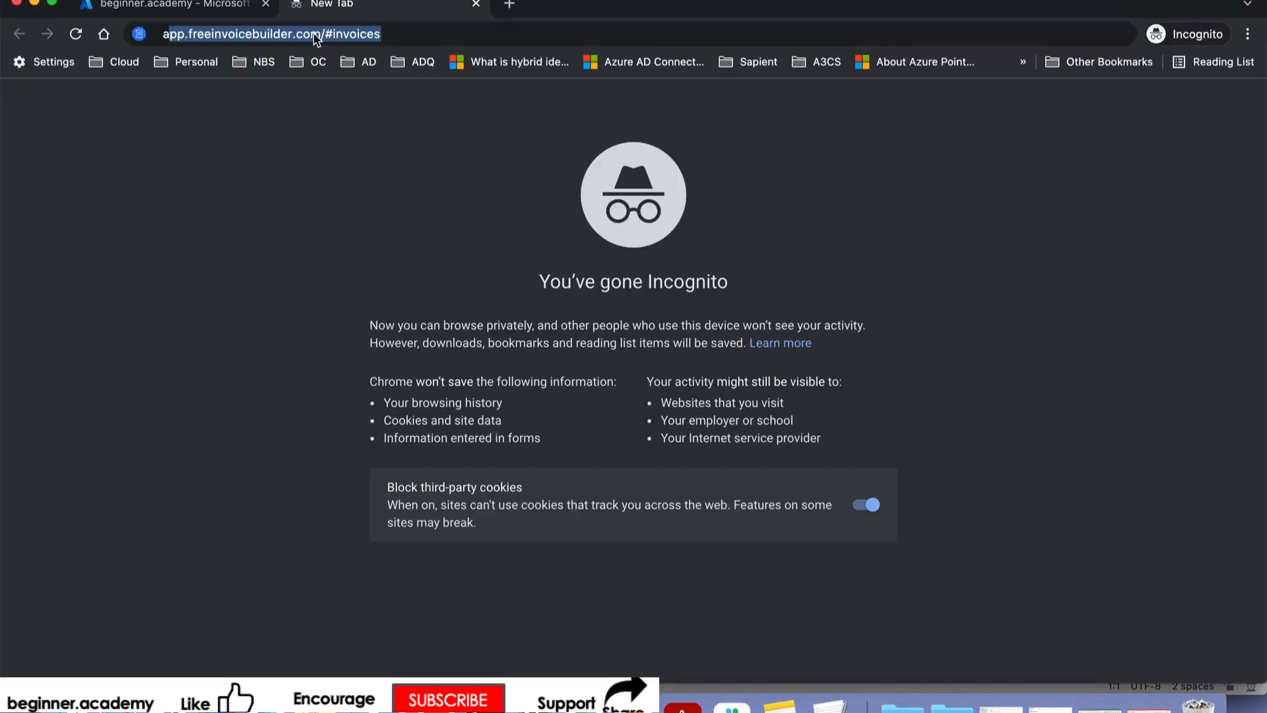
text(azure provider)
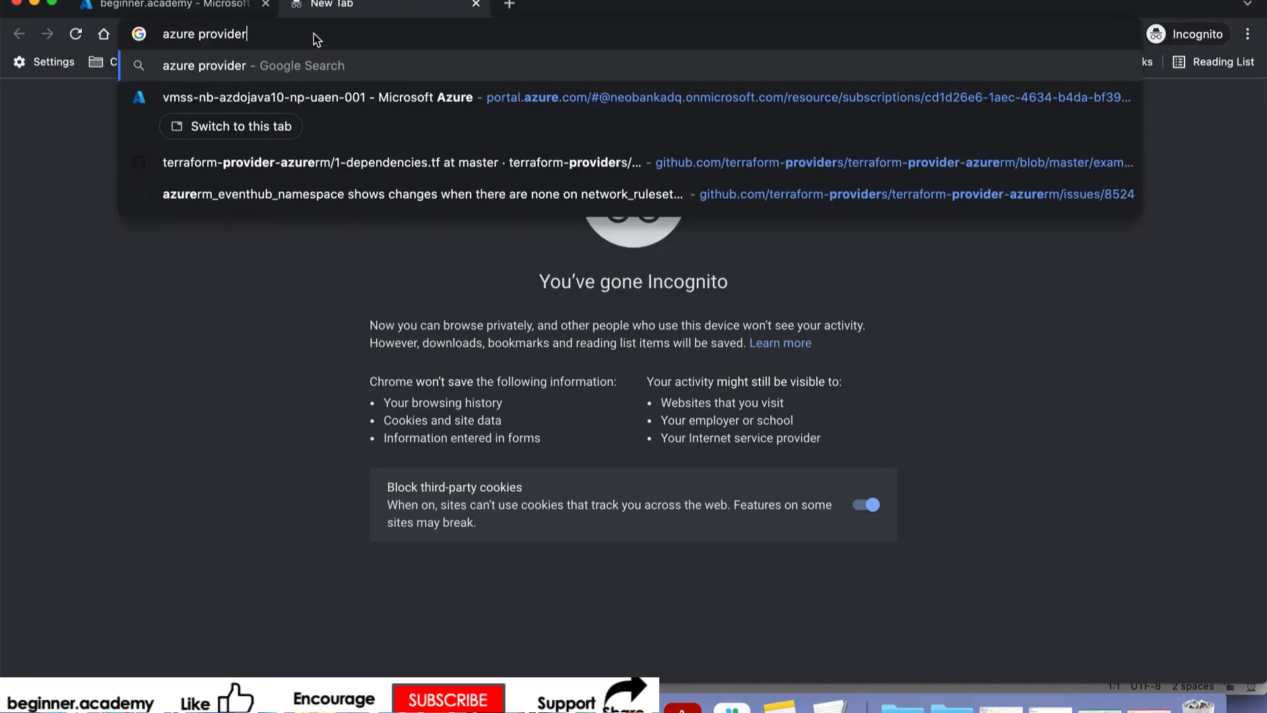
text(for ter)
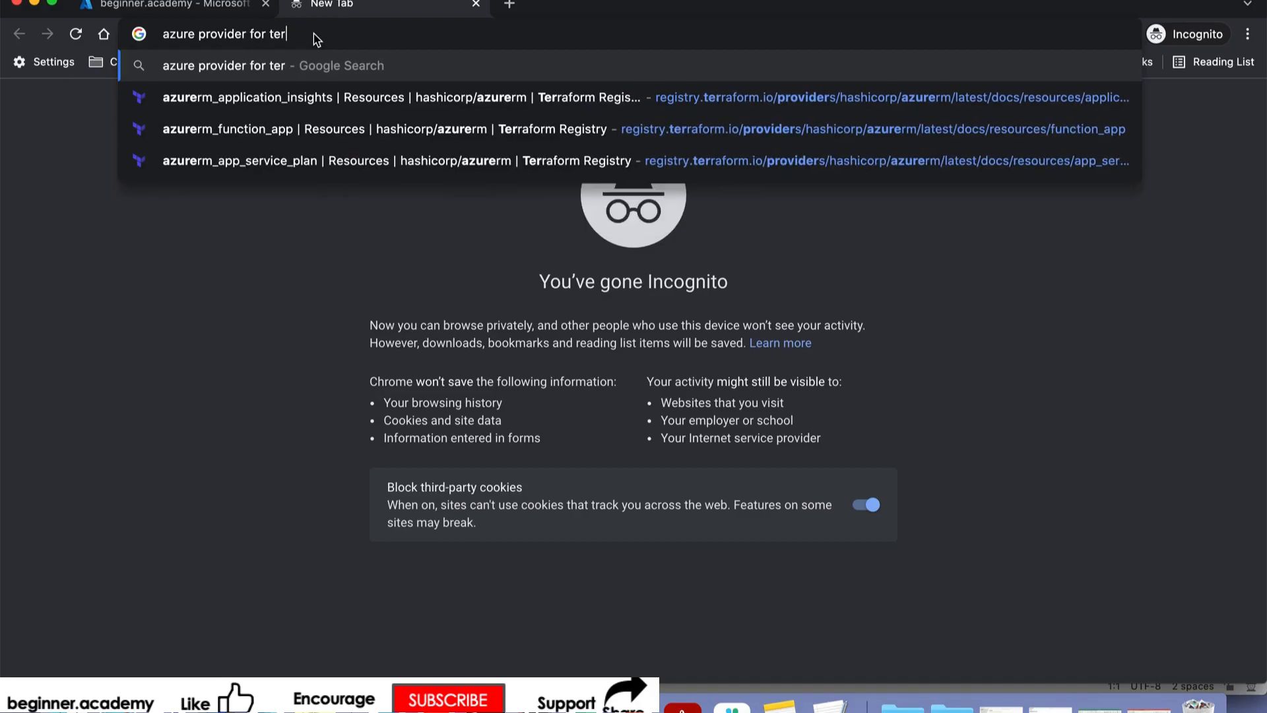
text(aform)
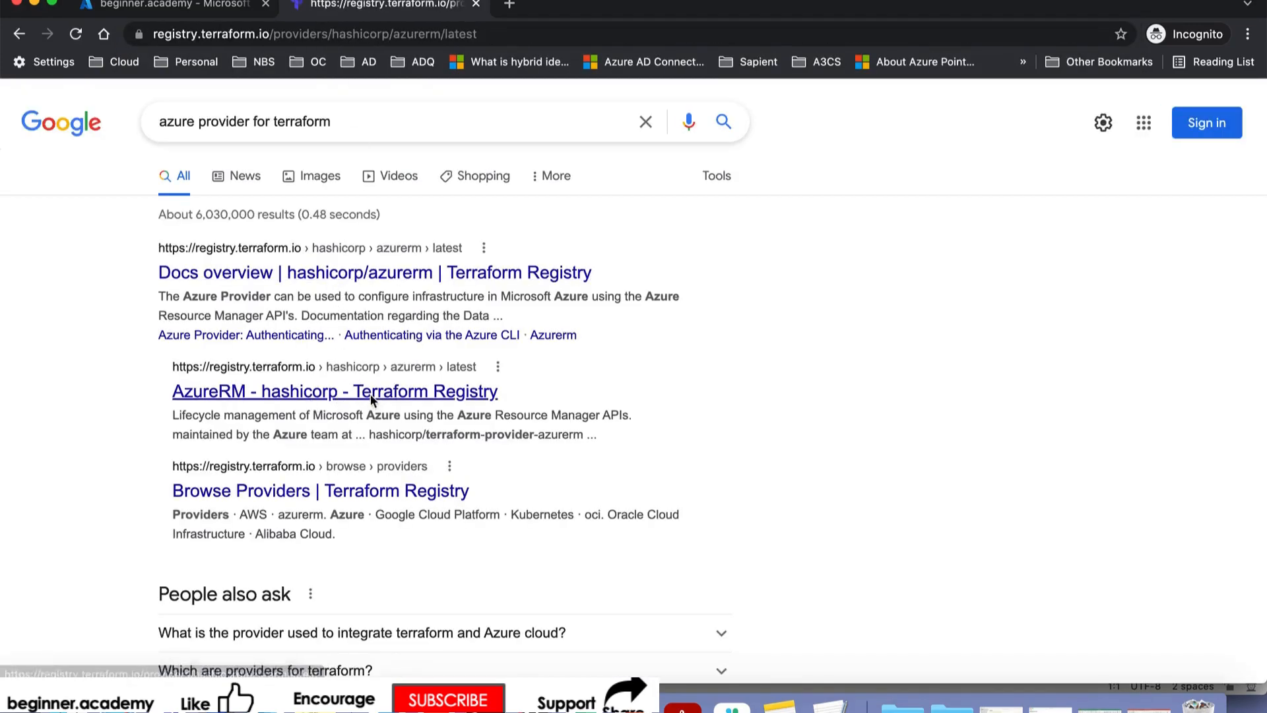
- Go from the AzureRM registry page to its GitHub source and scroll to Usage Example
click(335, 391)
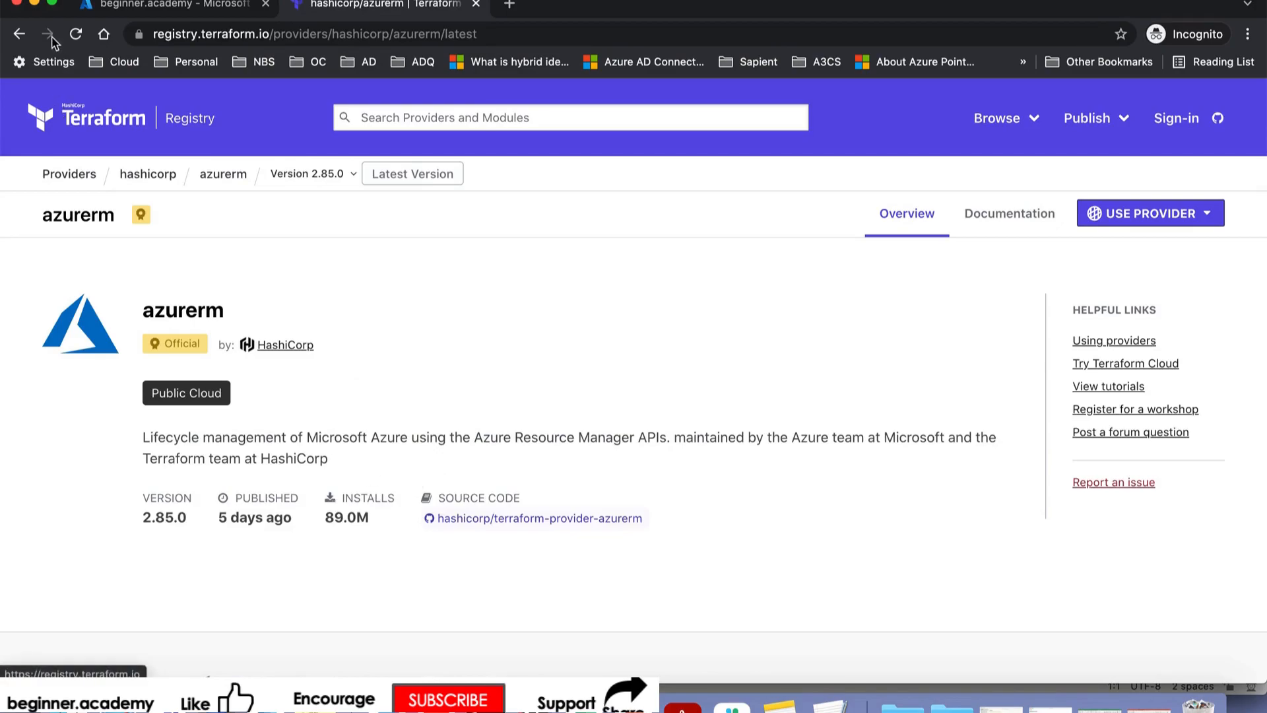
scroll(down, 3)
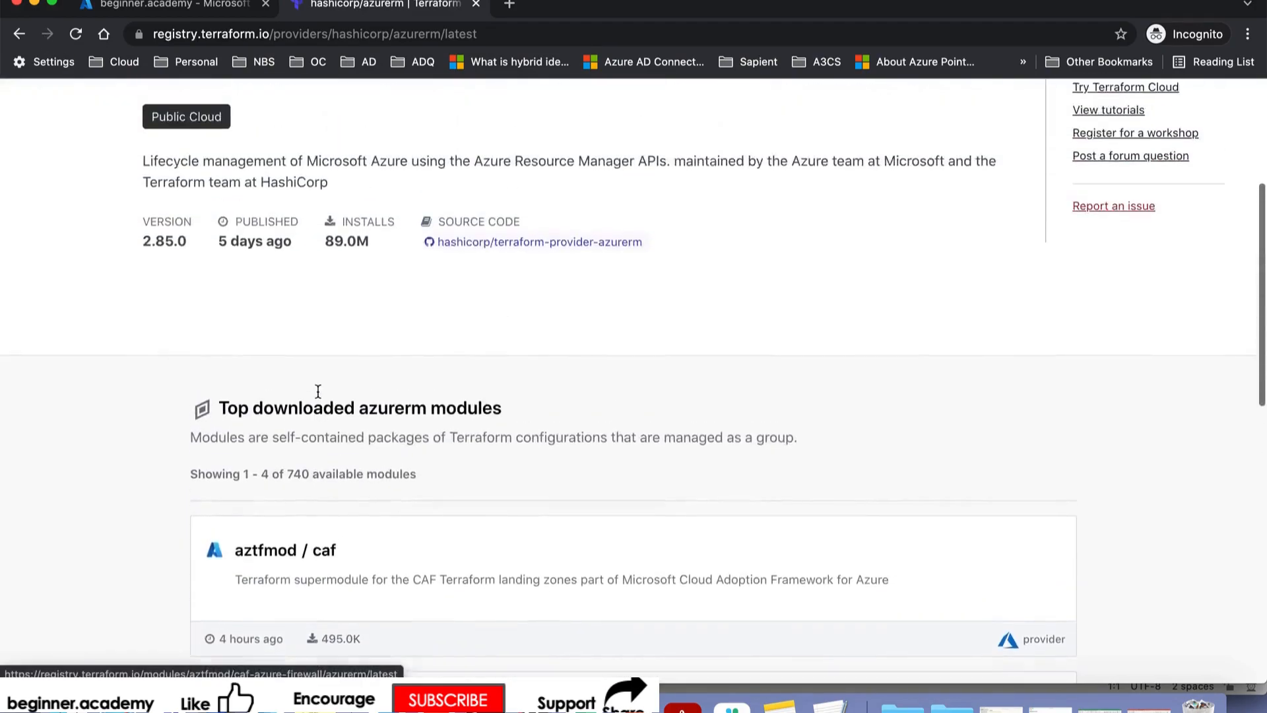
click(537, 241)
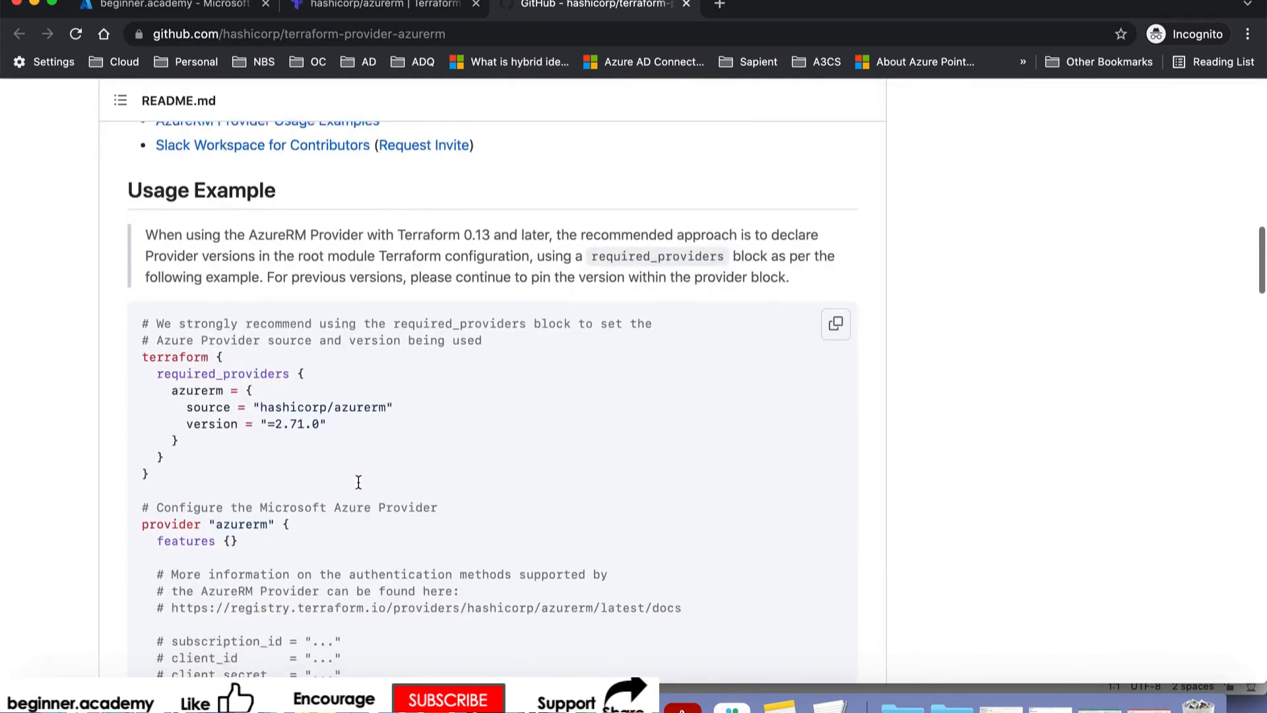
scroll(down, 3)
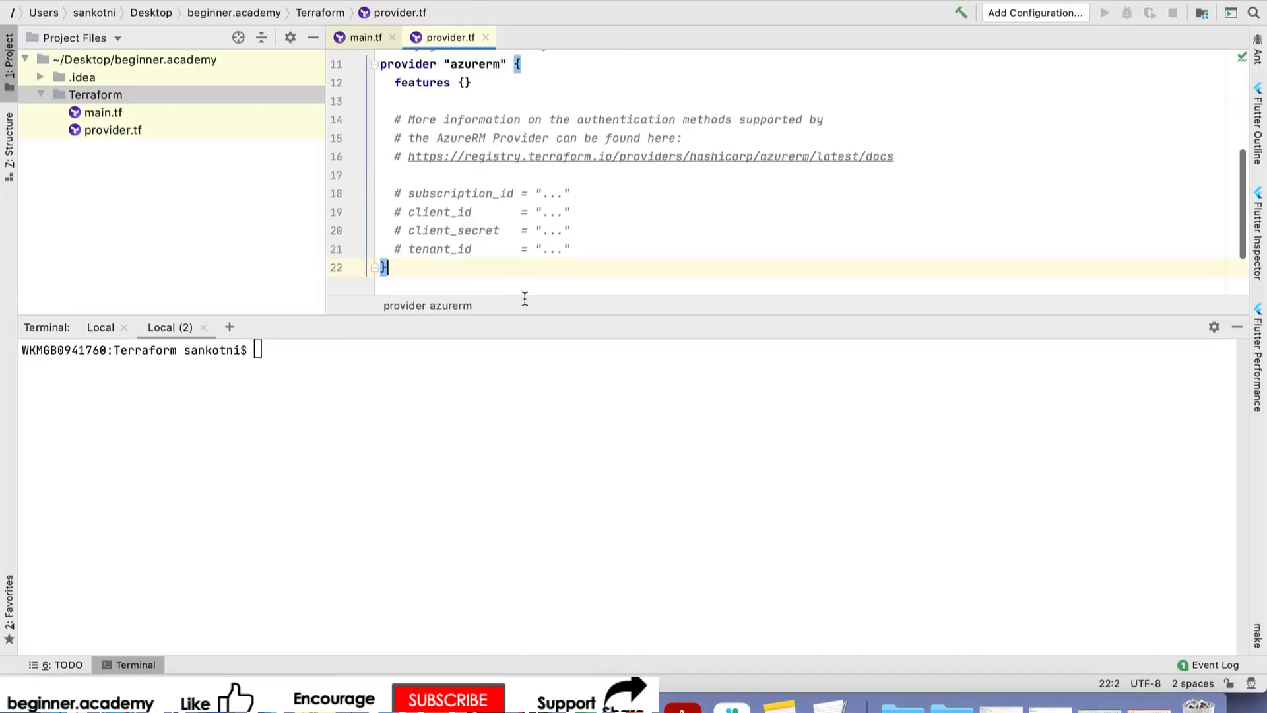
- Uncomment the credential settings in provider.tf's azurerm provider block
scroll(up, 3)
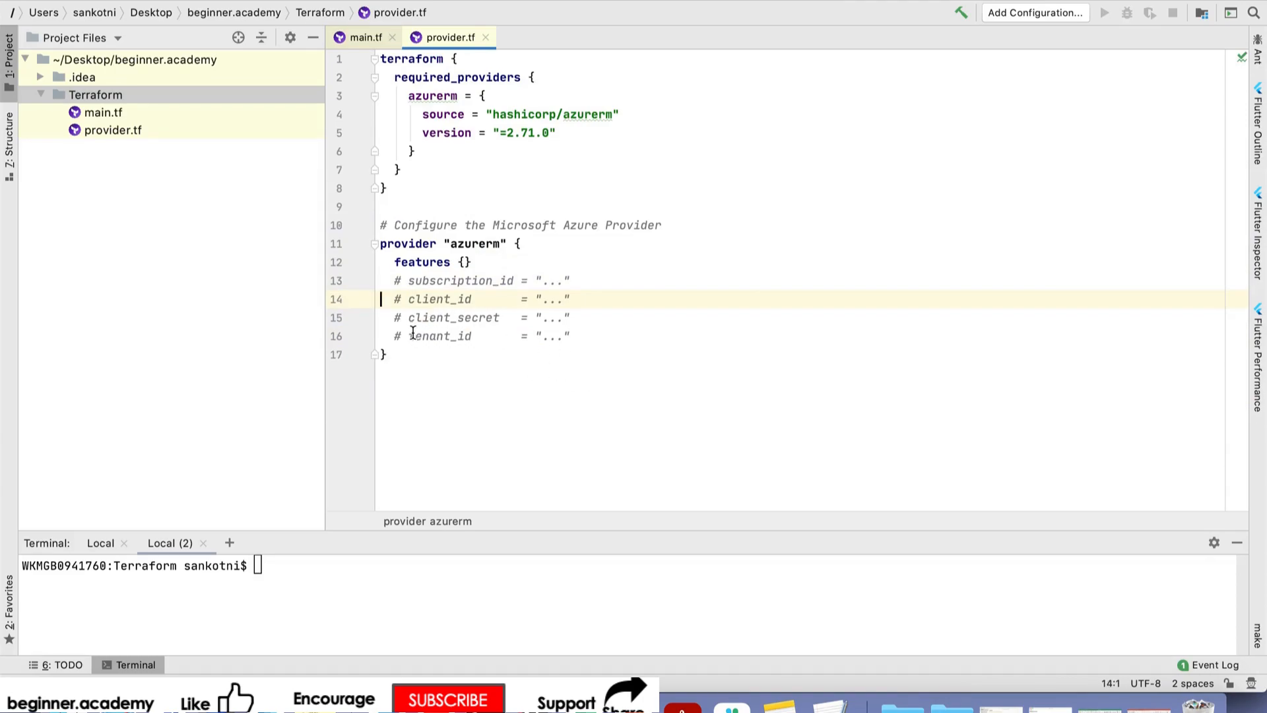
key(Delete)
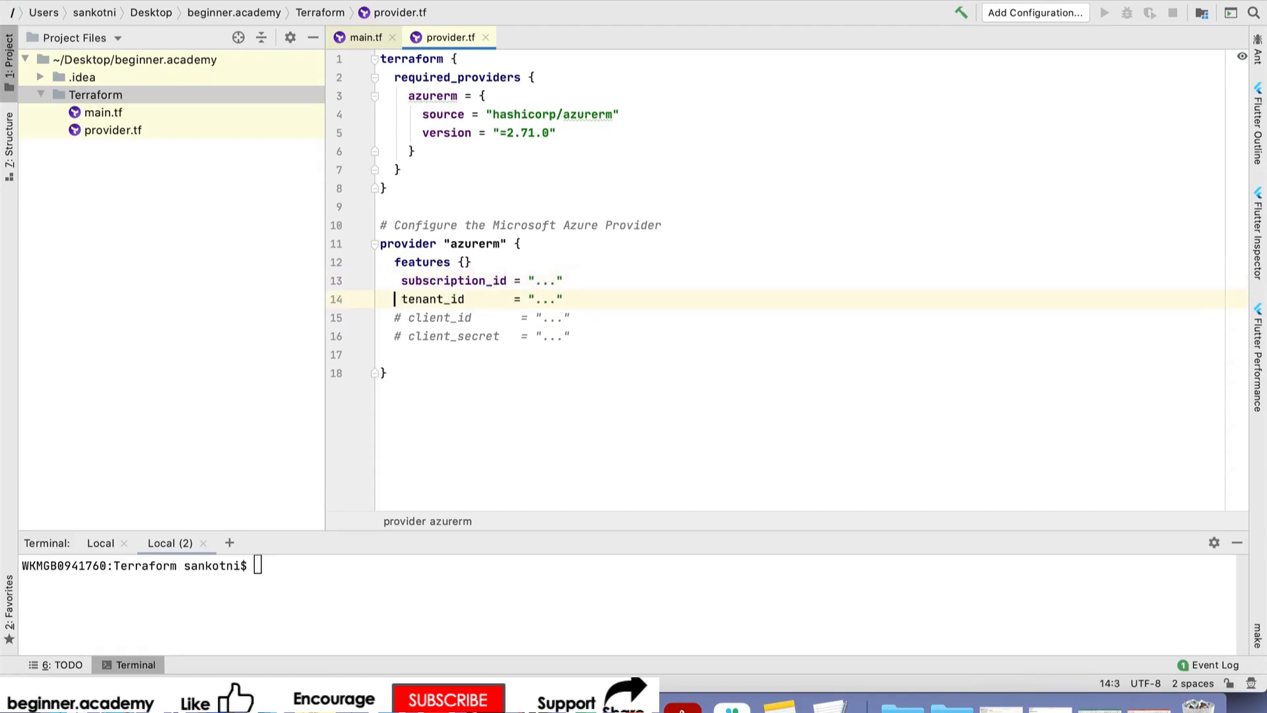
click(592, 281)
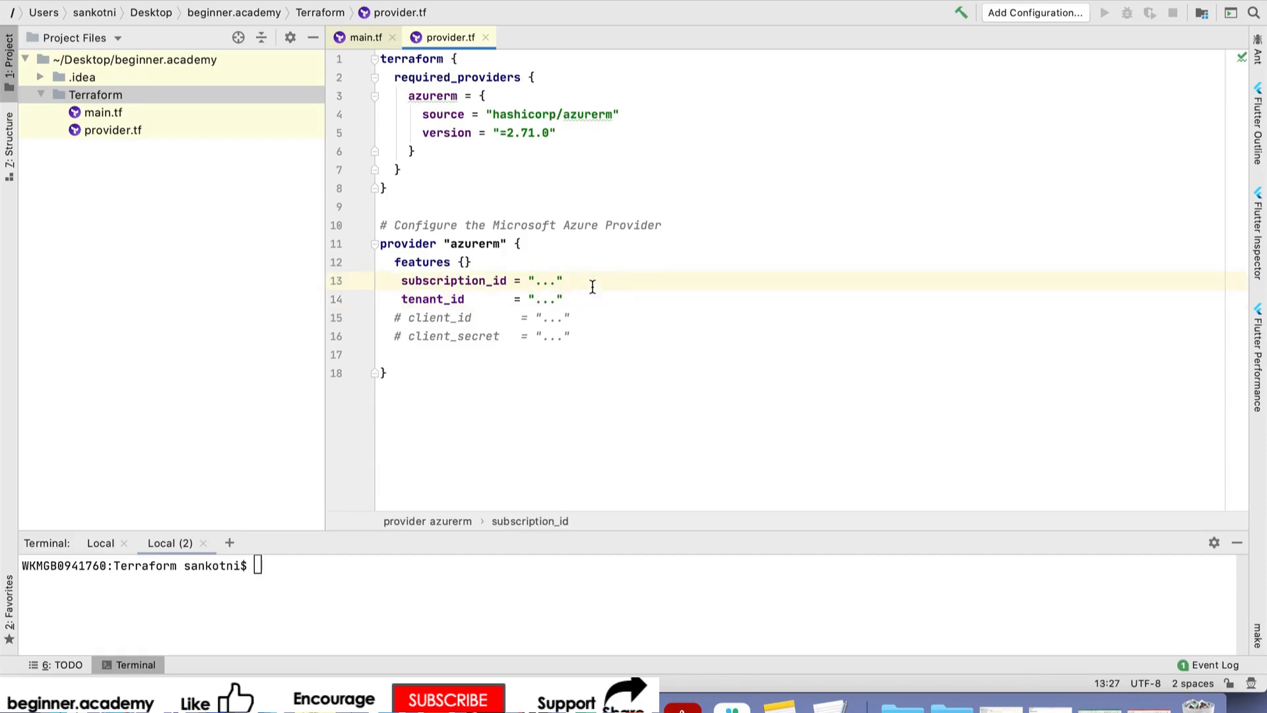
mouse_move(552, 237)
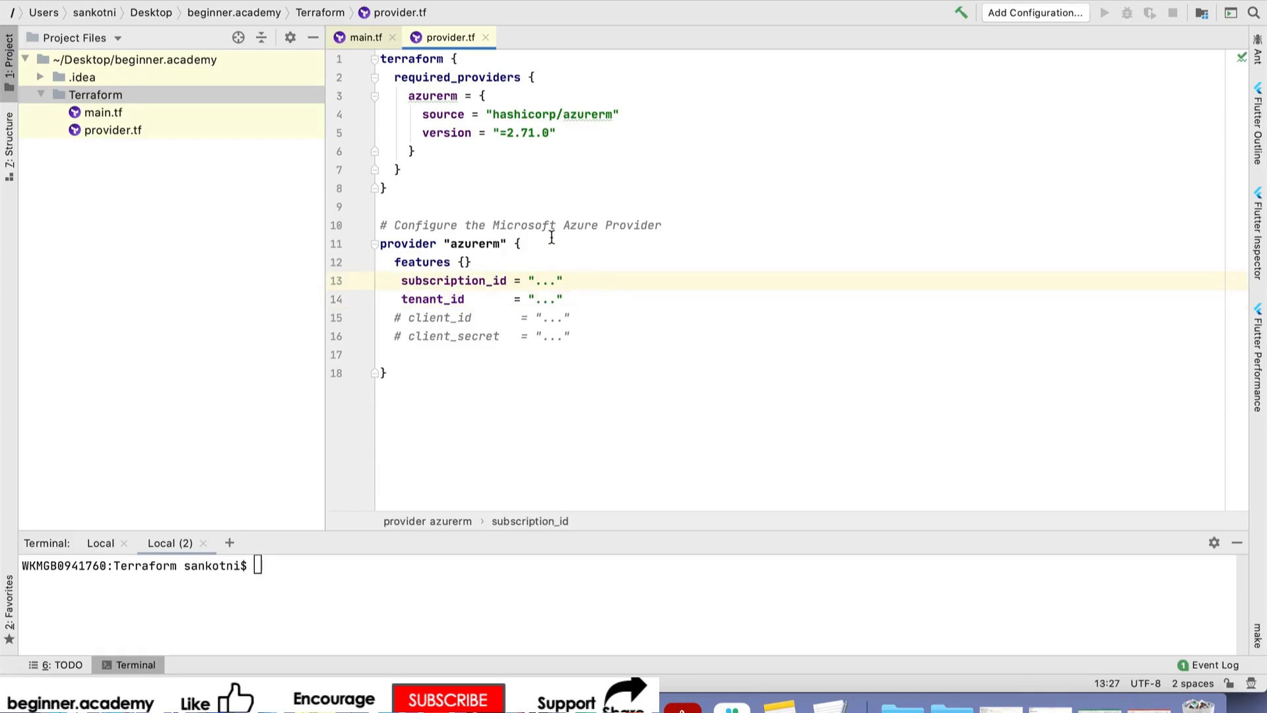
- Review the hashicorp/azurerm required_providers source and the subscription_id and tenant_id placeholders
double_click(457, 77)
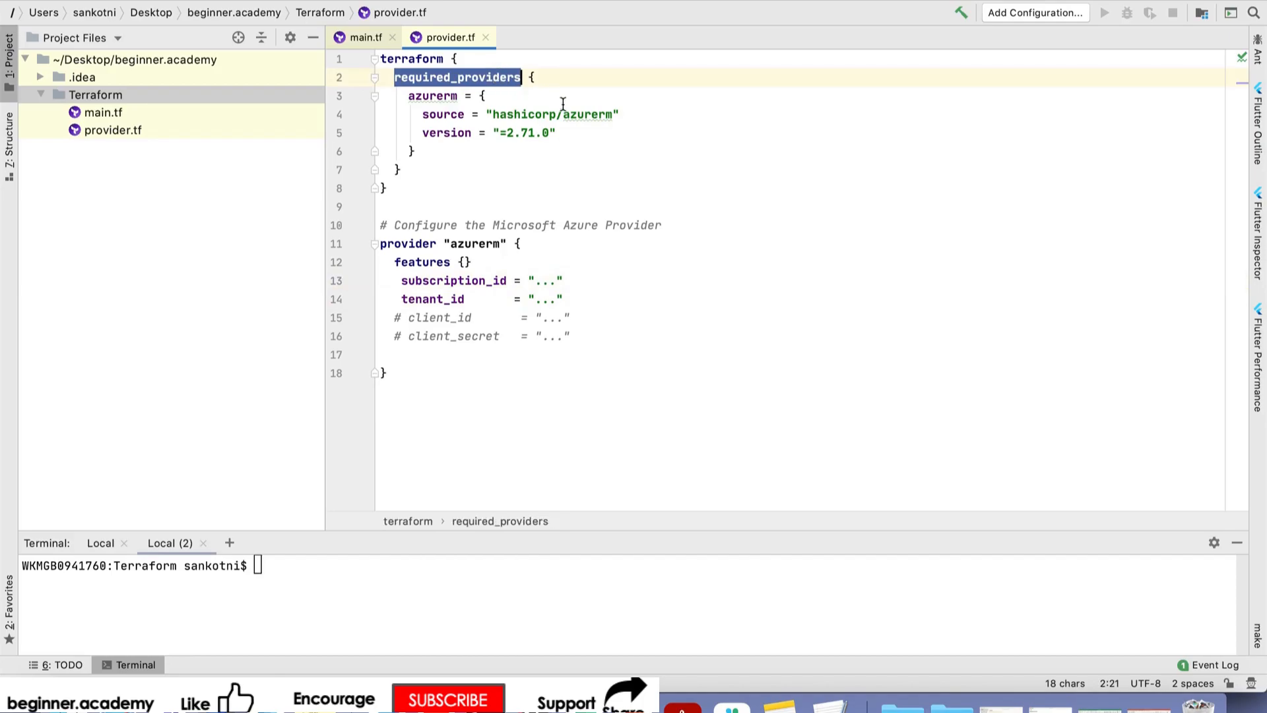
double_click(587, 115)
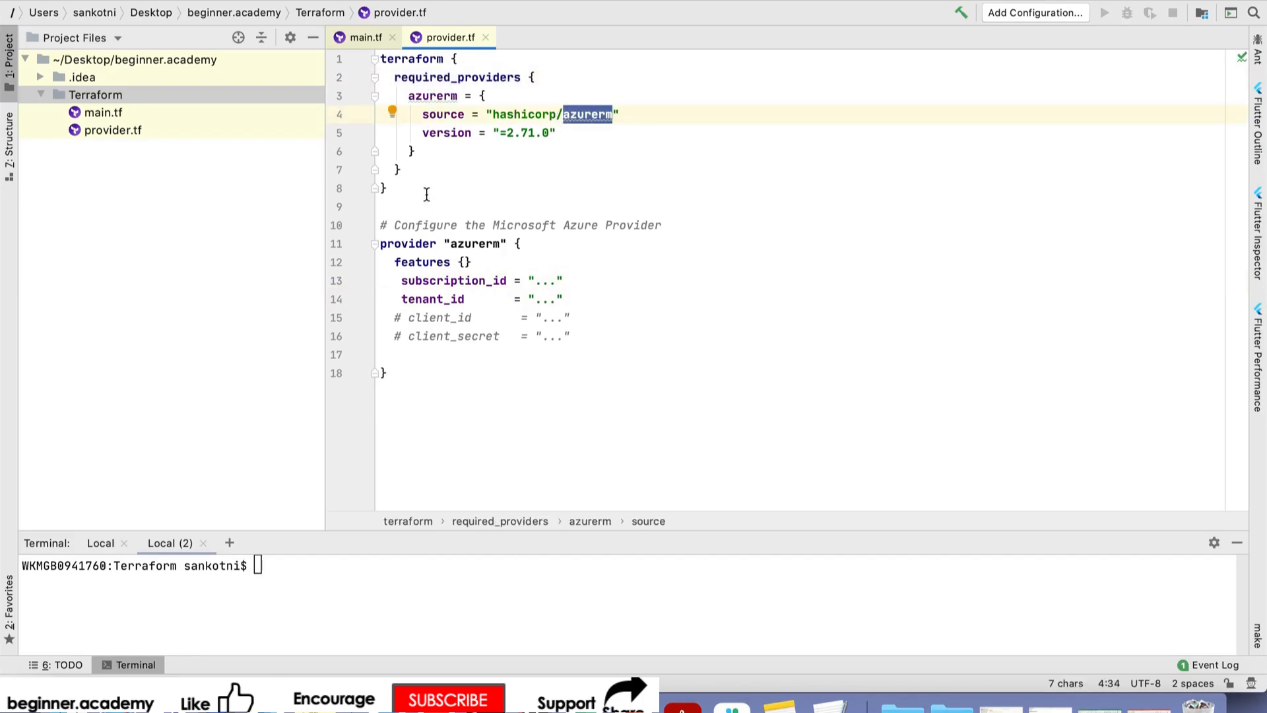
double_click(524, 114)
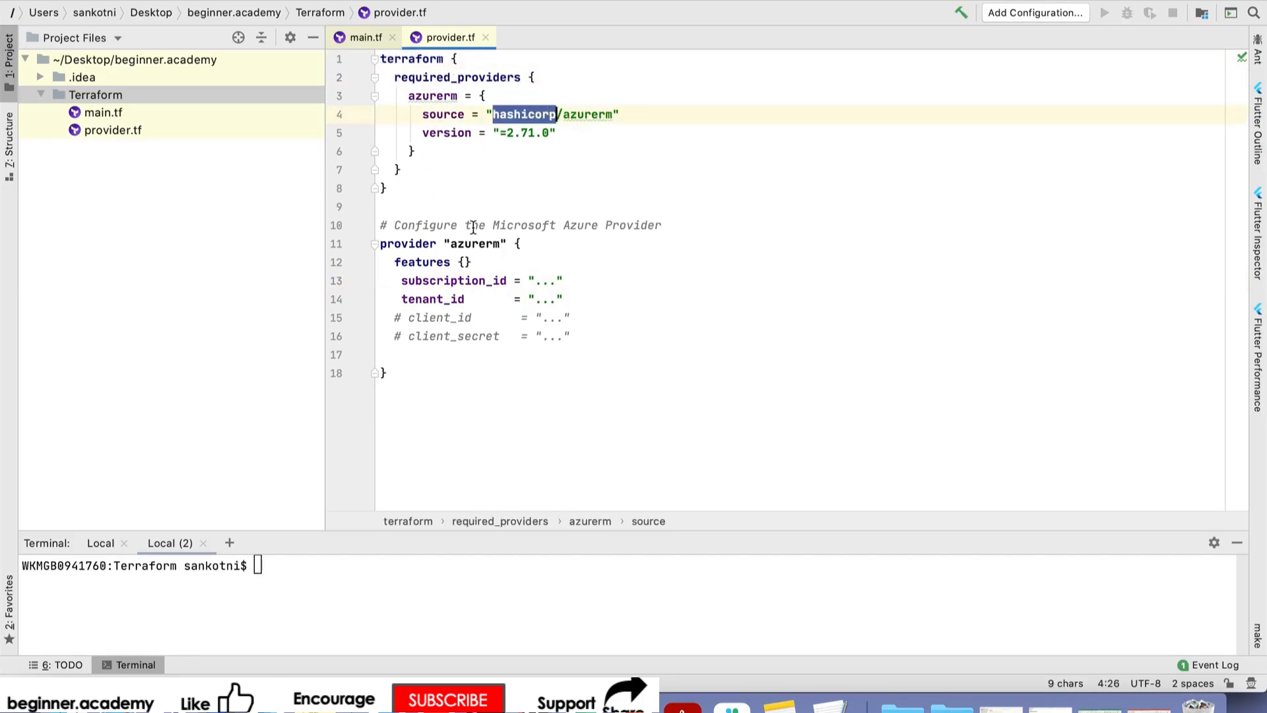
double_click(453, 281)
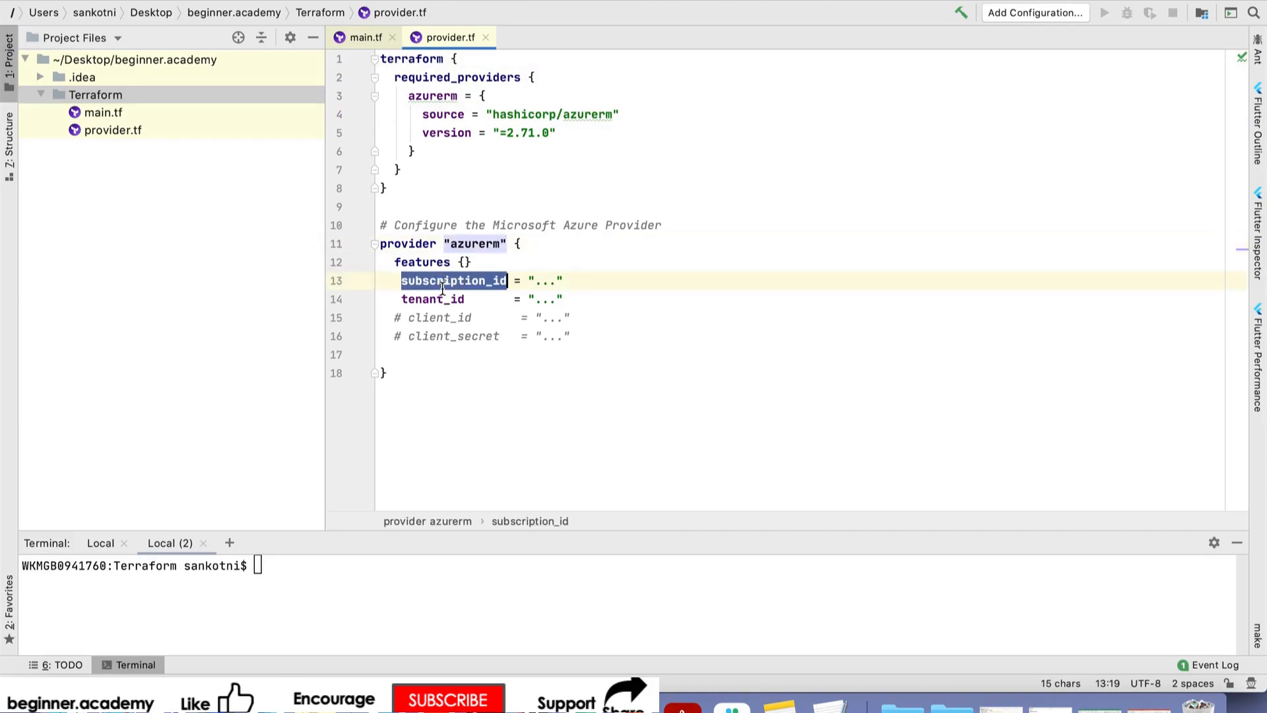
click(436, 298)
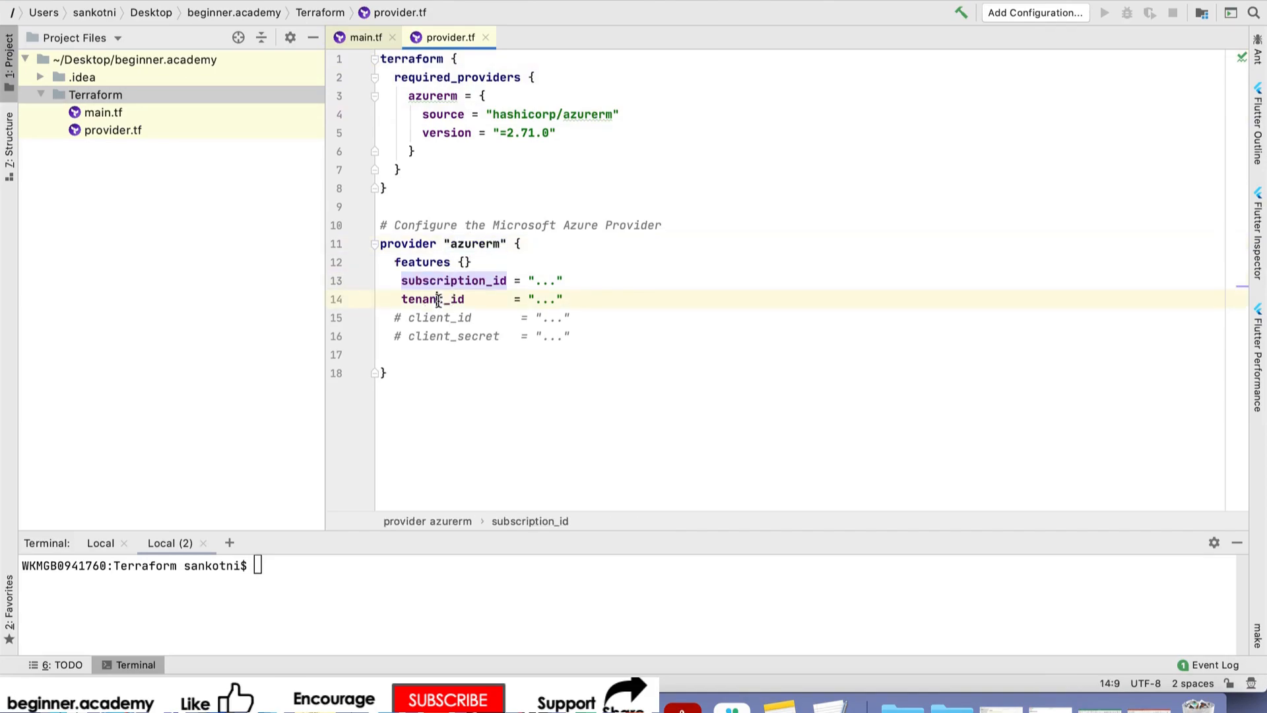
double_click(433, 299)
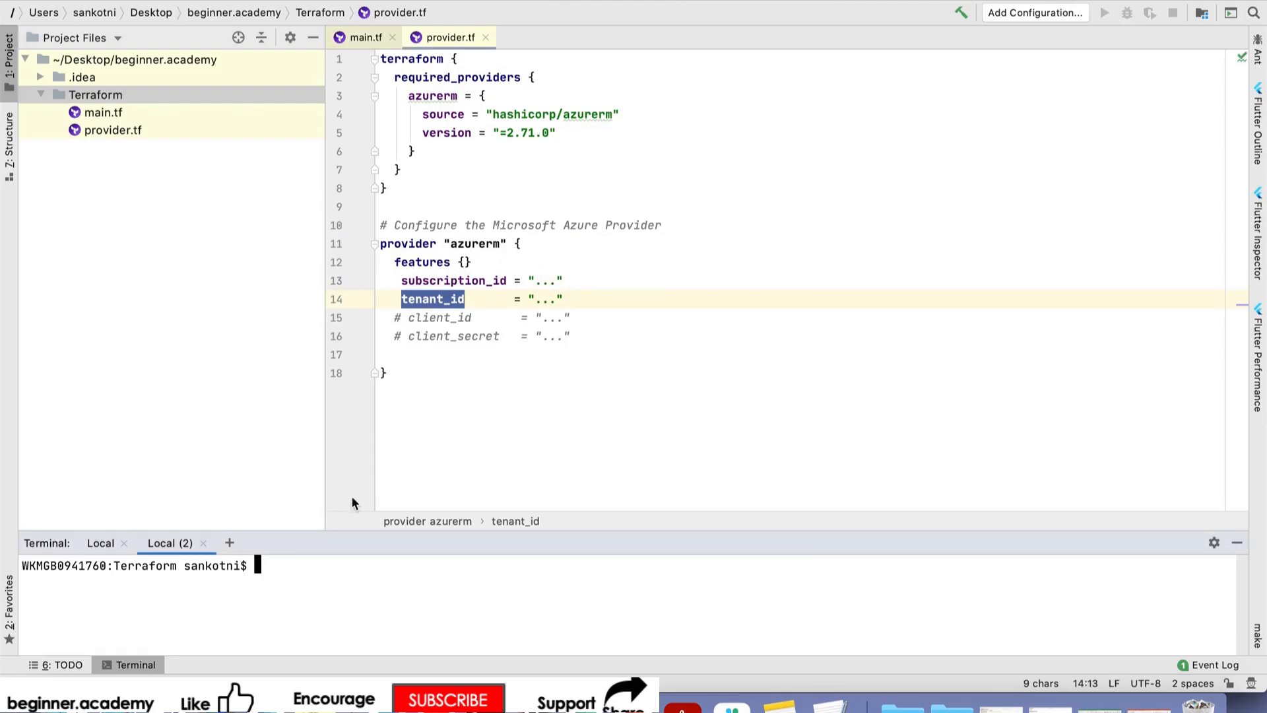
- Run az login in the terminal and pick the already signed-in Microsoft account
text(az)
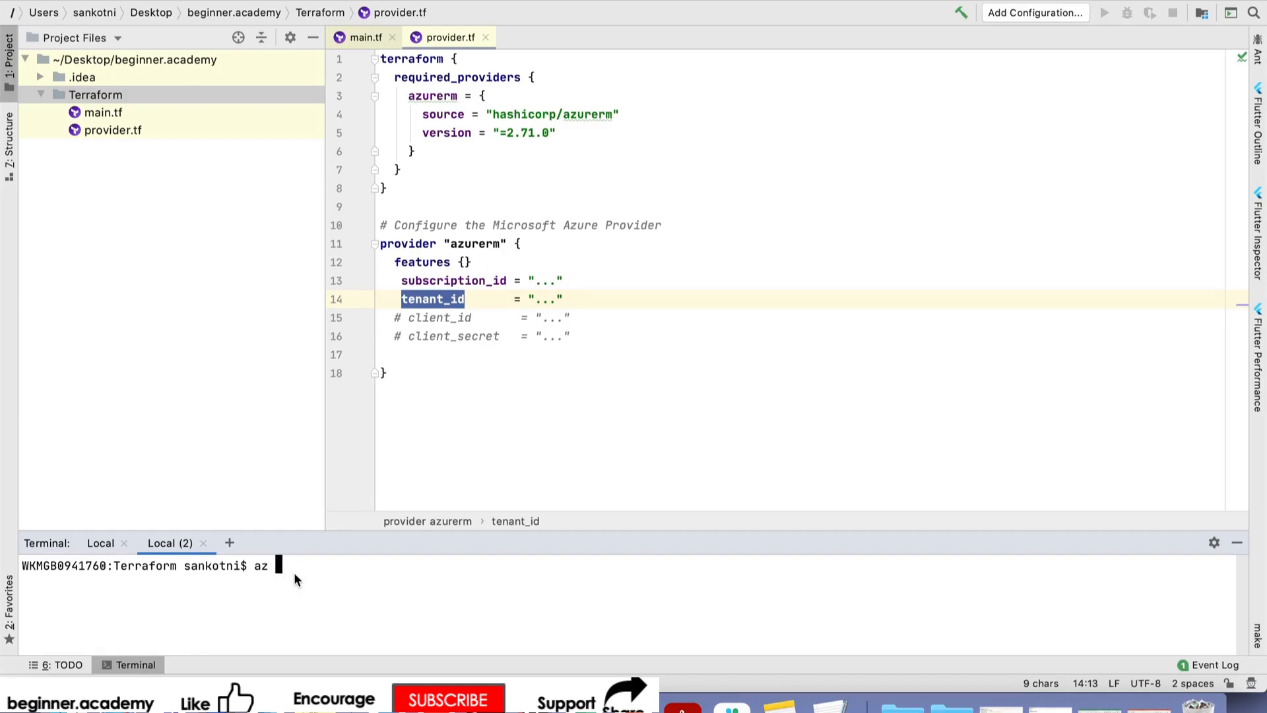
text(login)
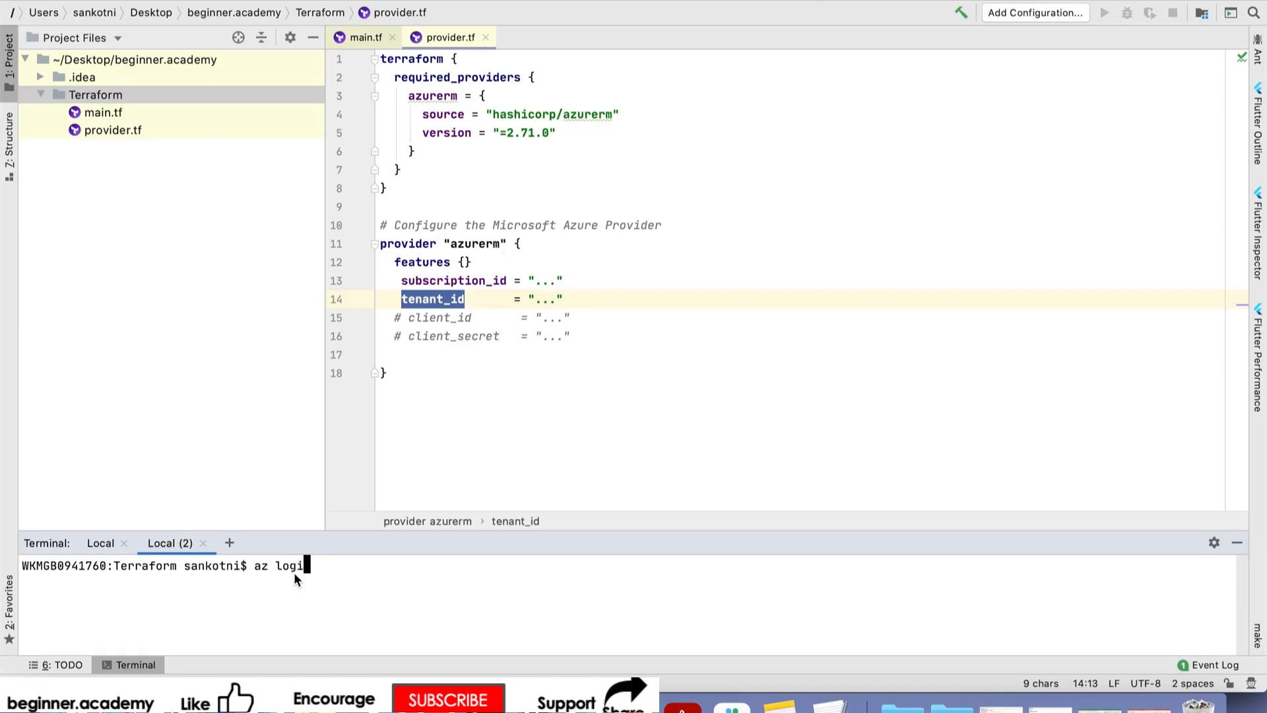
text(n)
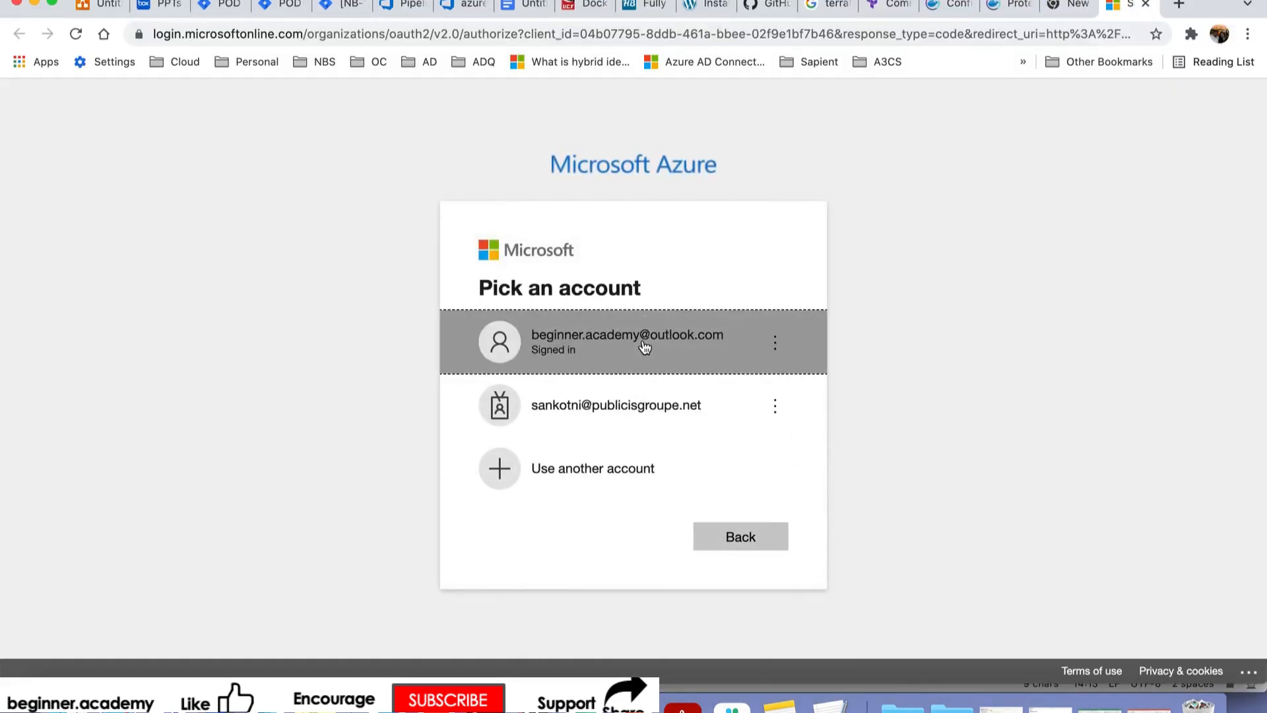
click(626, 341)
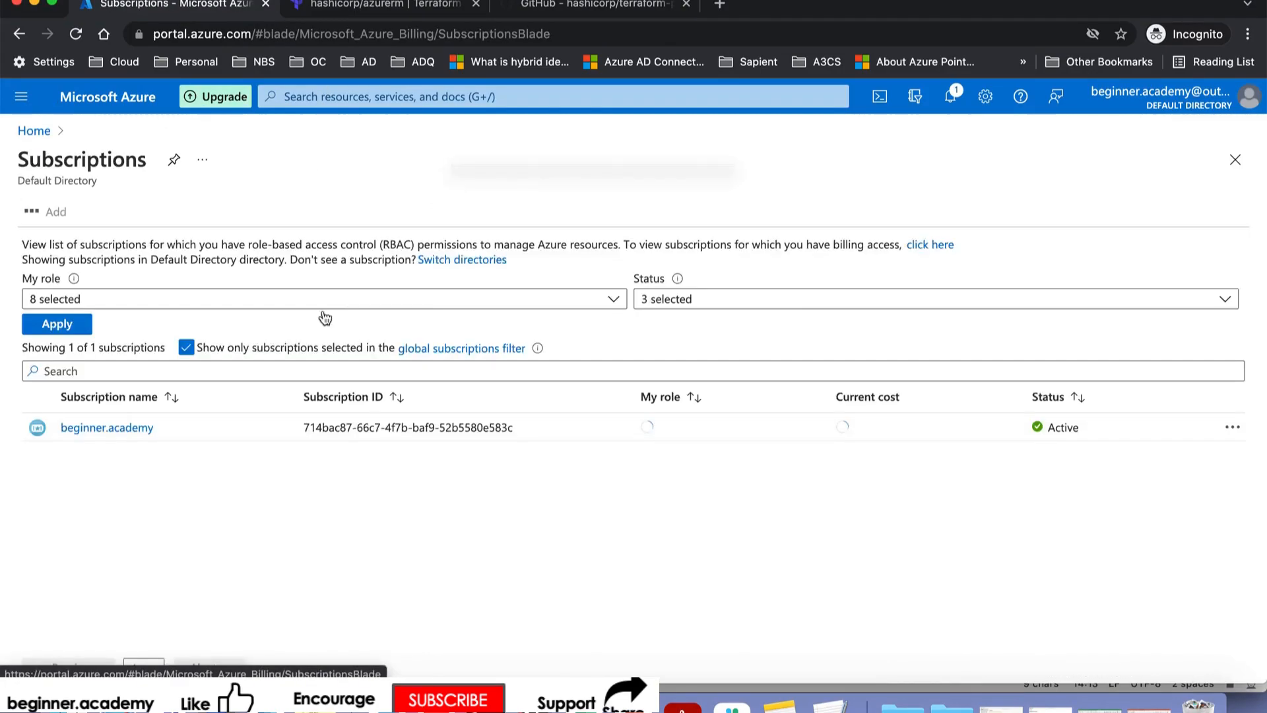
click(107, 427)
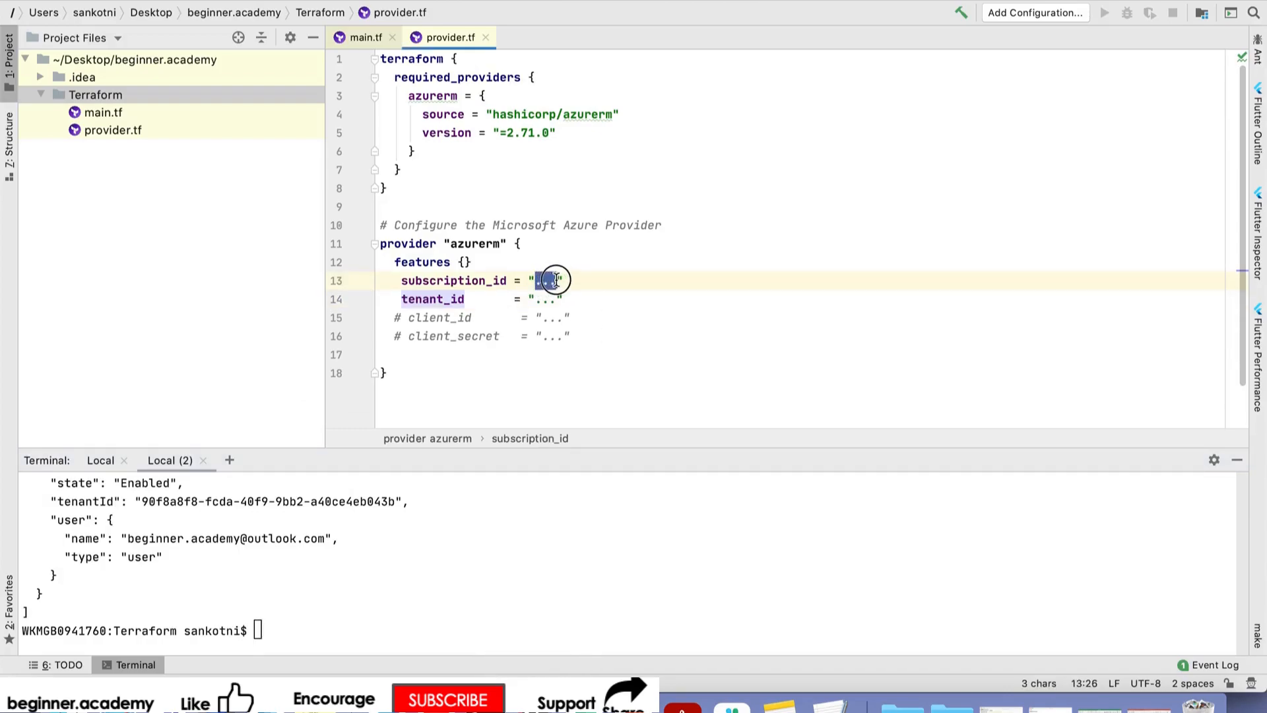
text(714bac87-66c7-4f7b-baf9-52b5580e583c)
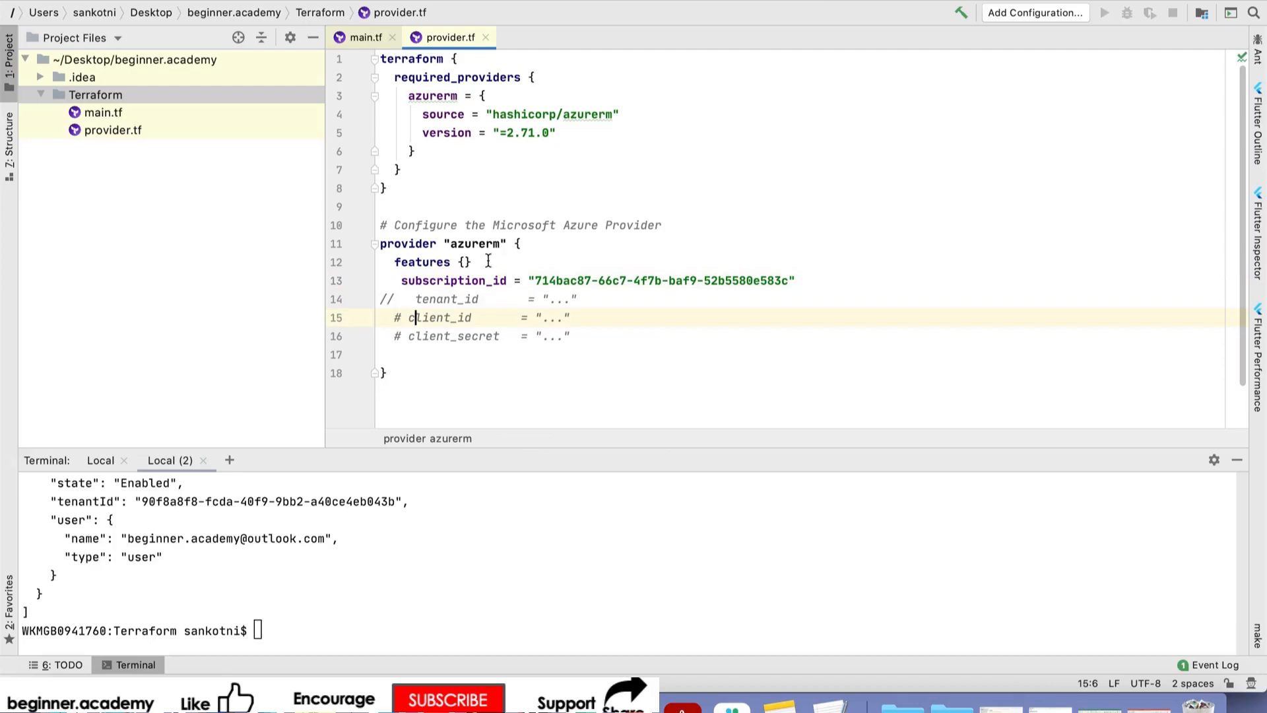
click(364, 37)
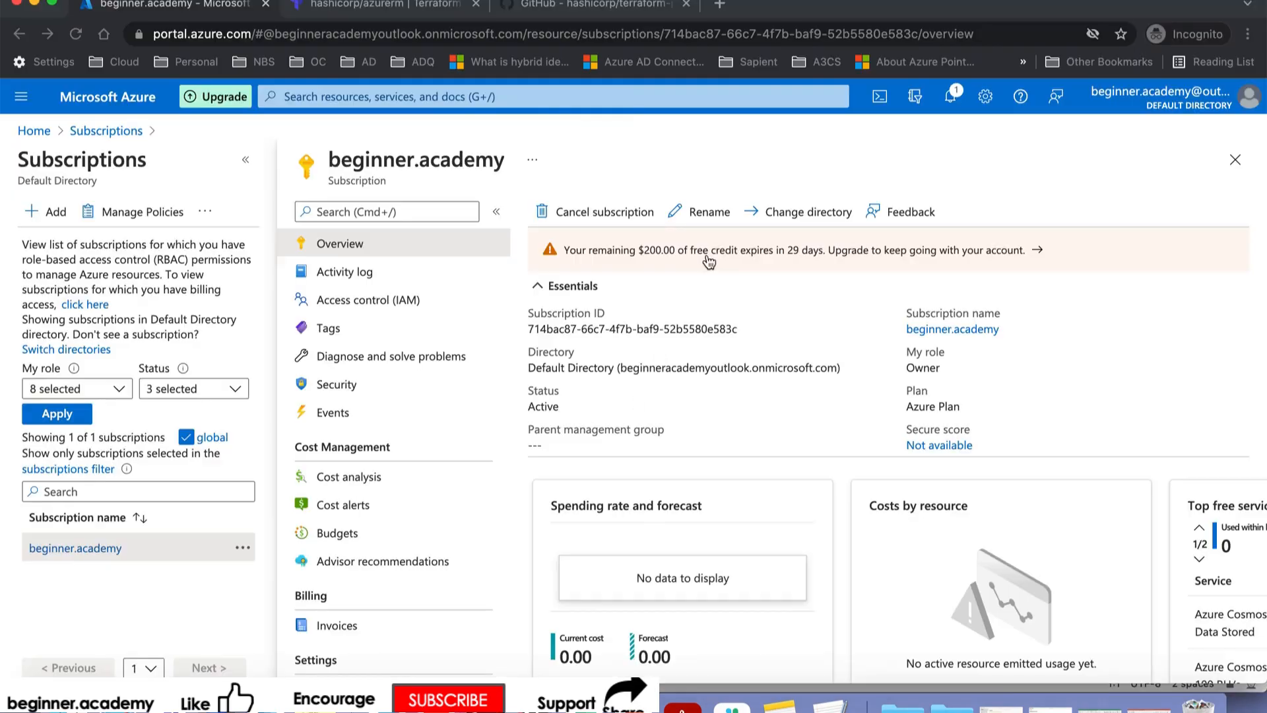
- Search 'terraform azure resource group' in a new tab and open the azurerm_resource_group registry docs
click(752, 5)
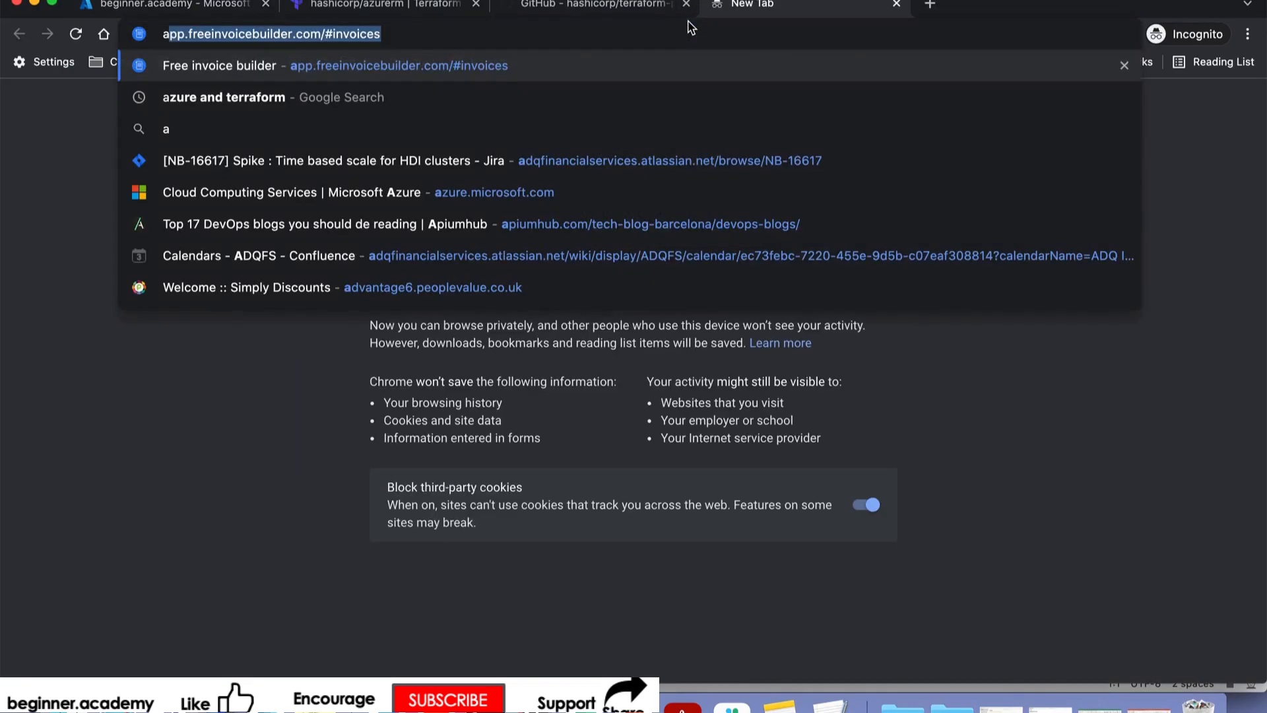
text(a)
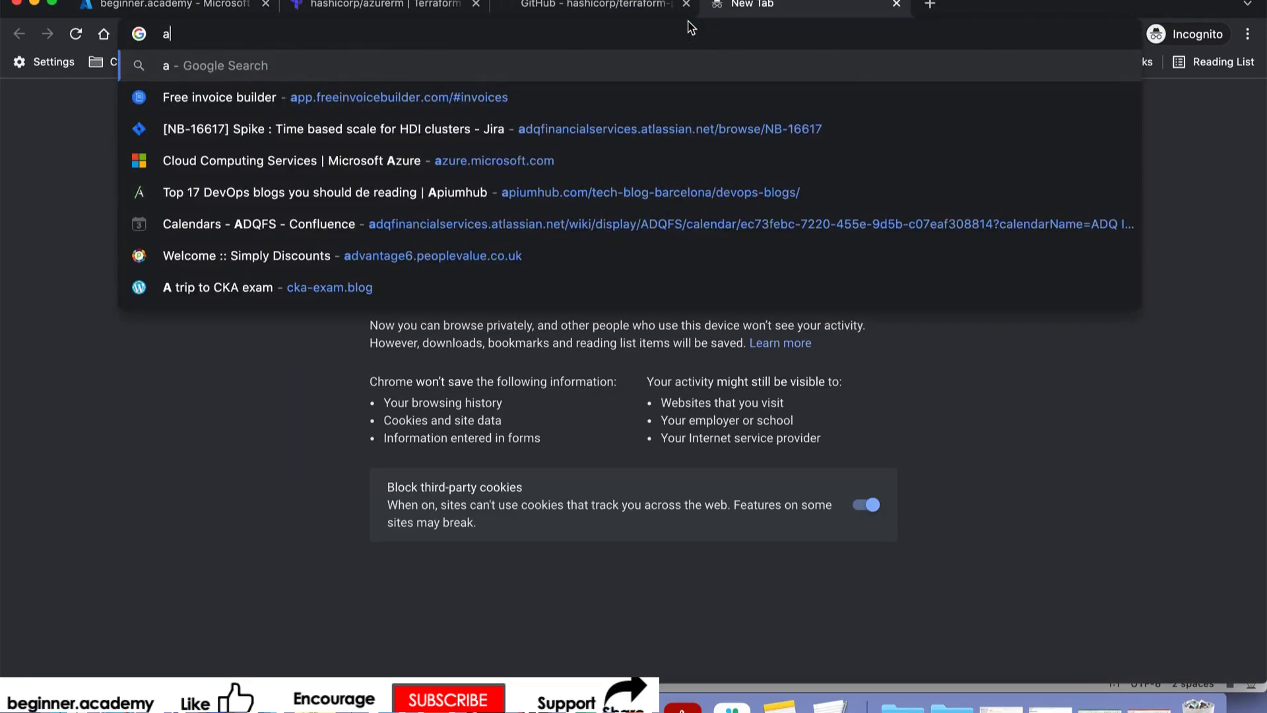
text(terraform and azure)
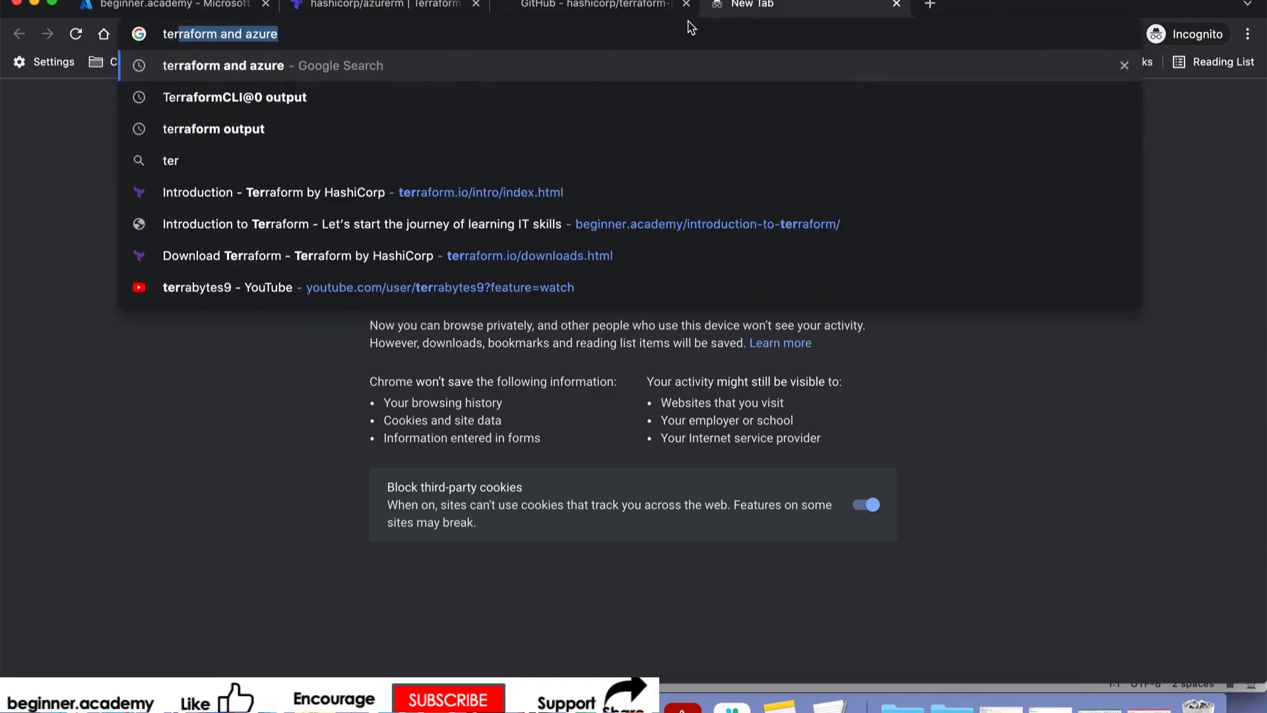
text(terrad)
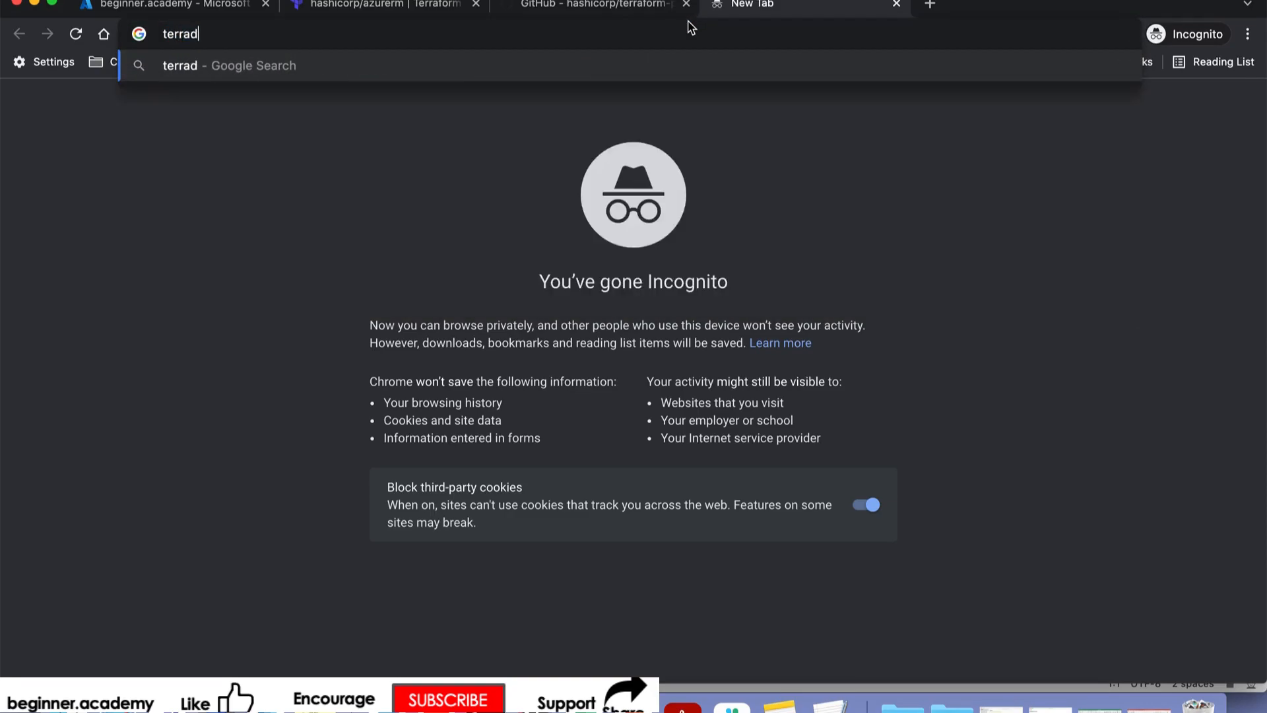
text(erraform and azure)
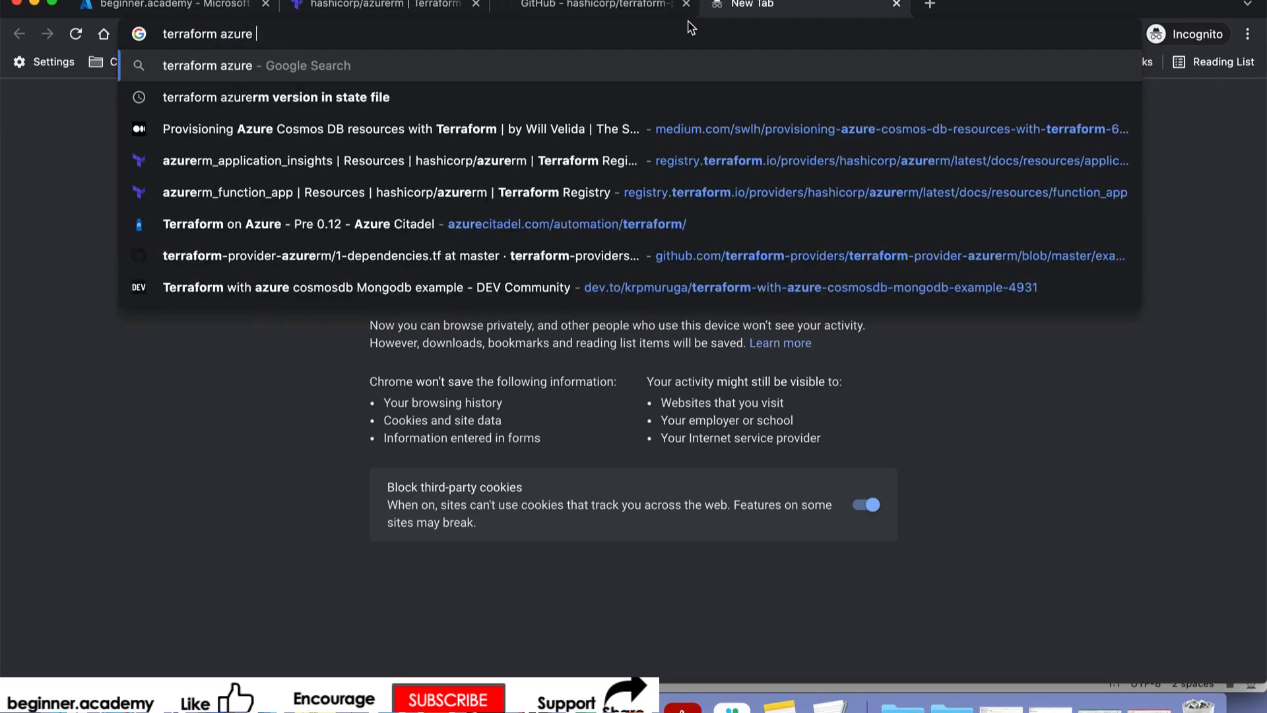
text(resource)
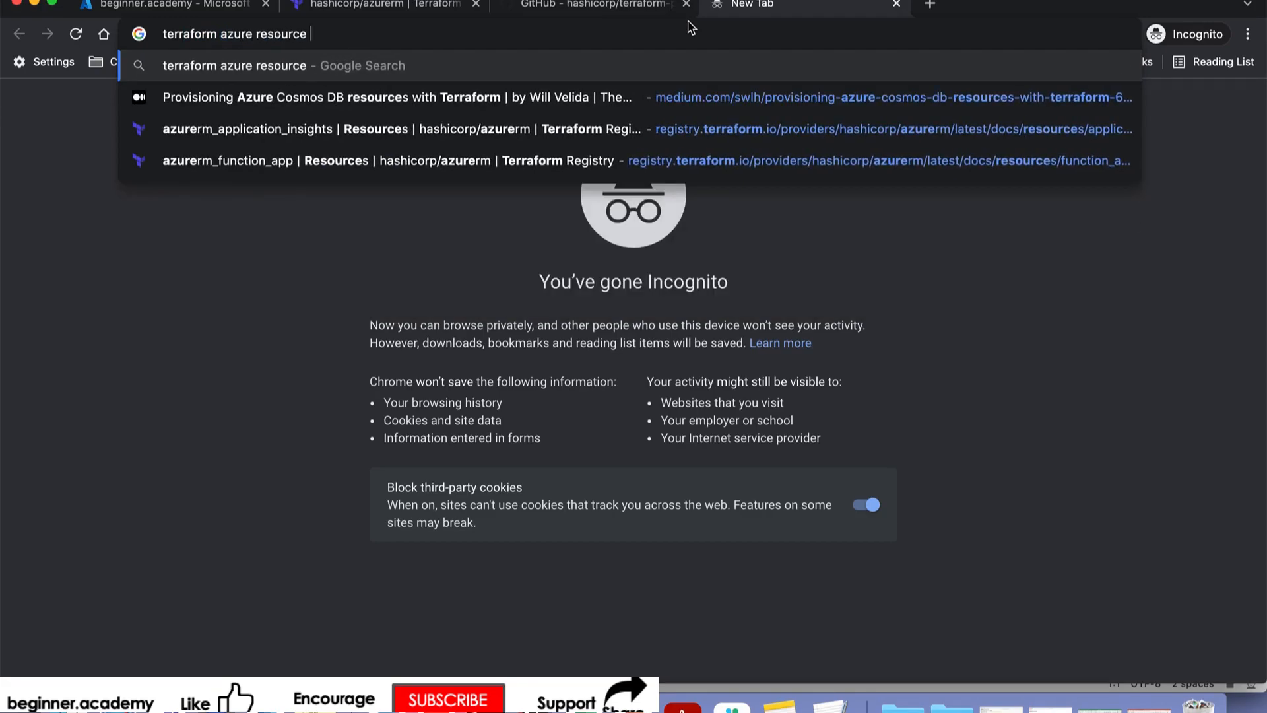
key(Return)
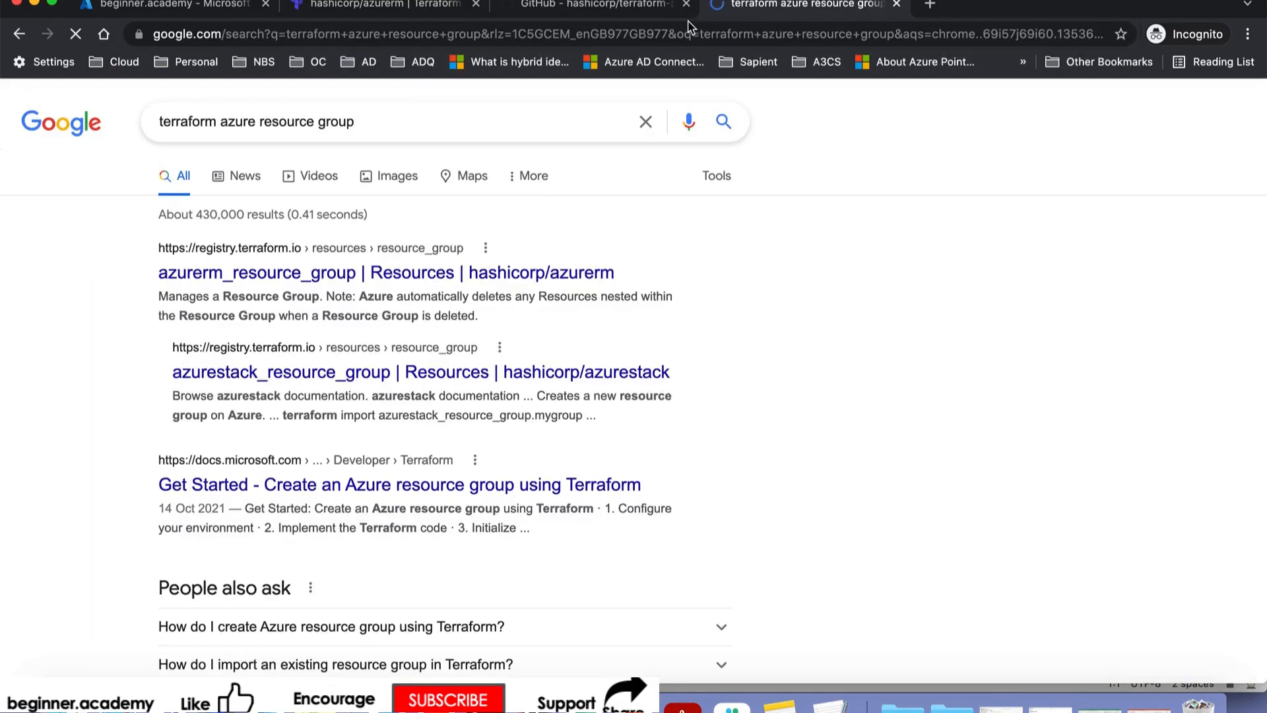
click(385, 272)
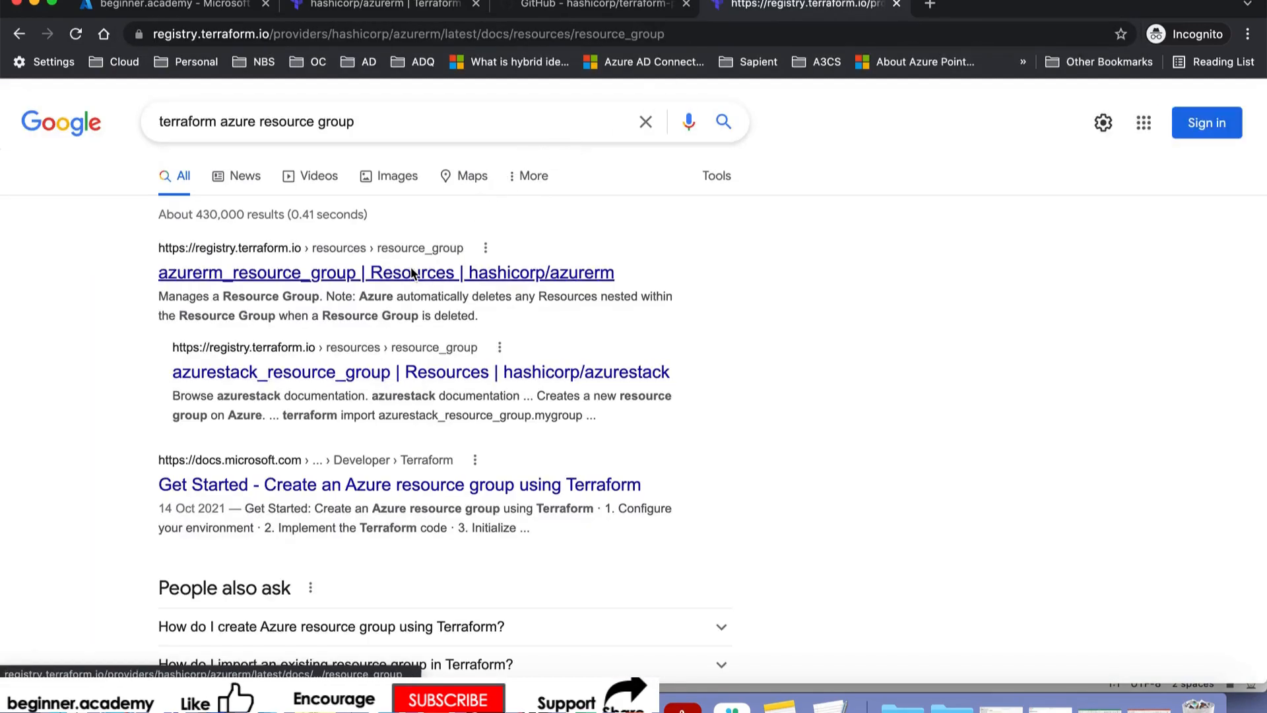
click(385, 273)
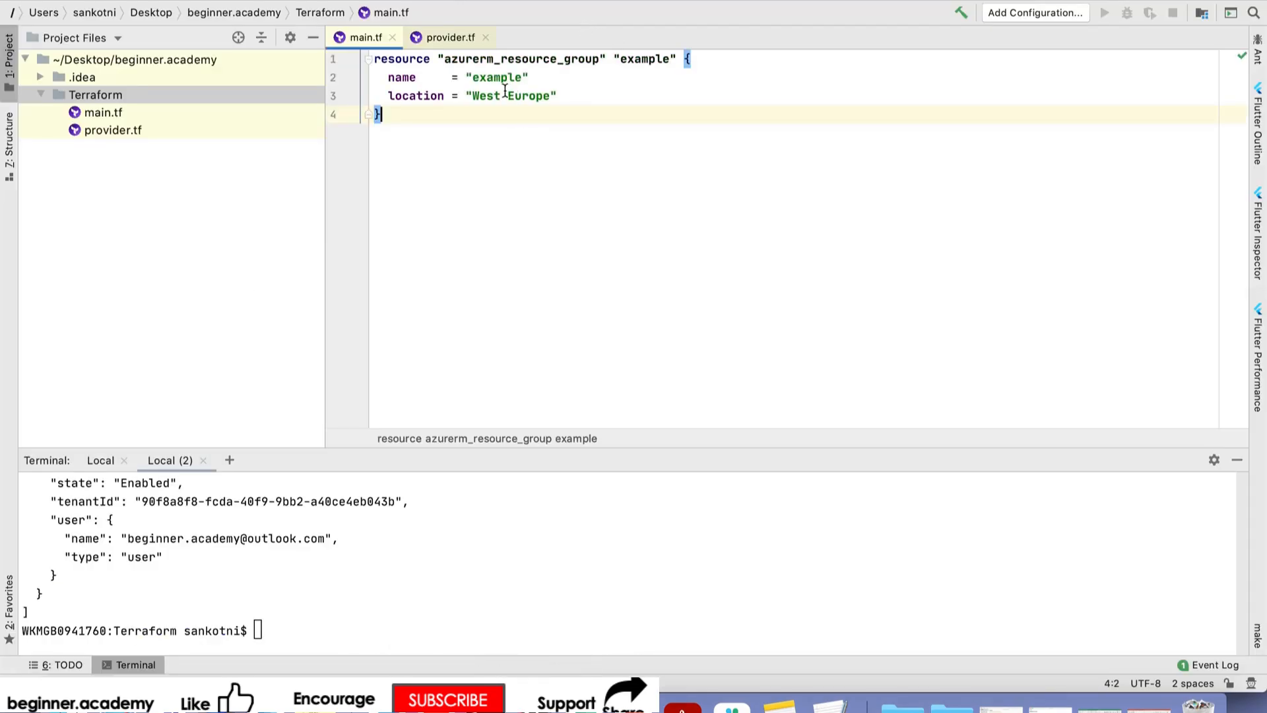
- Change main.tf's resource group name from example to beginner.academy and location to UK South
double_click(497, 78)
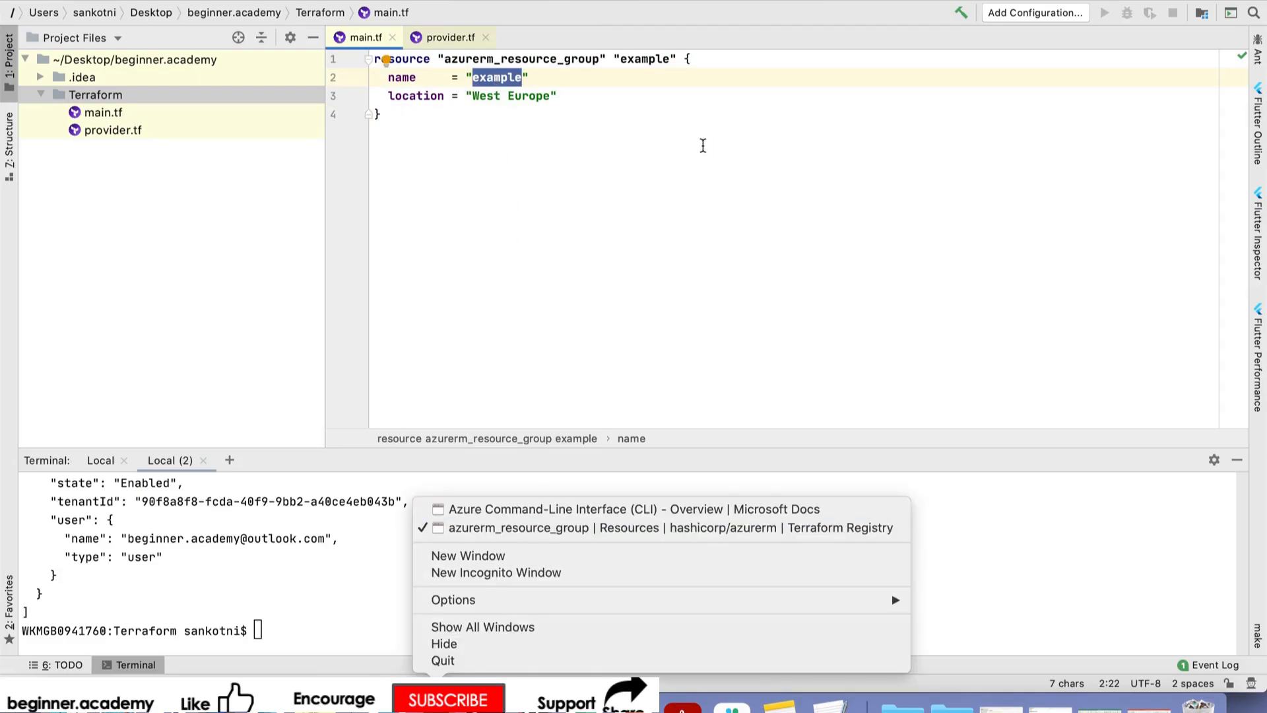
click(507, 77)
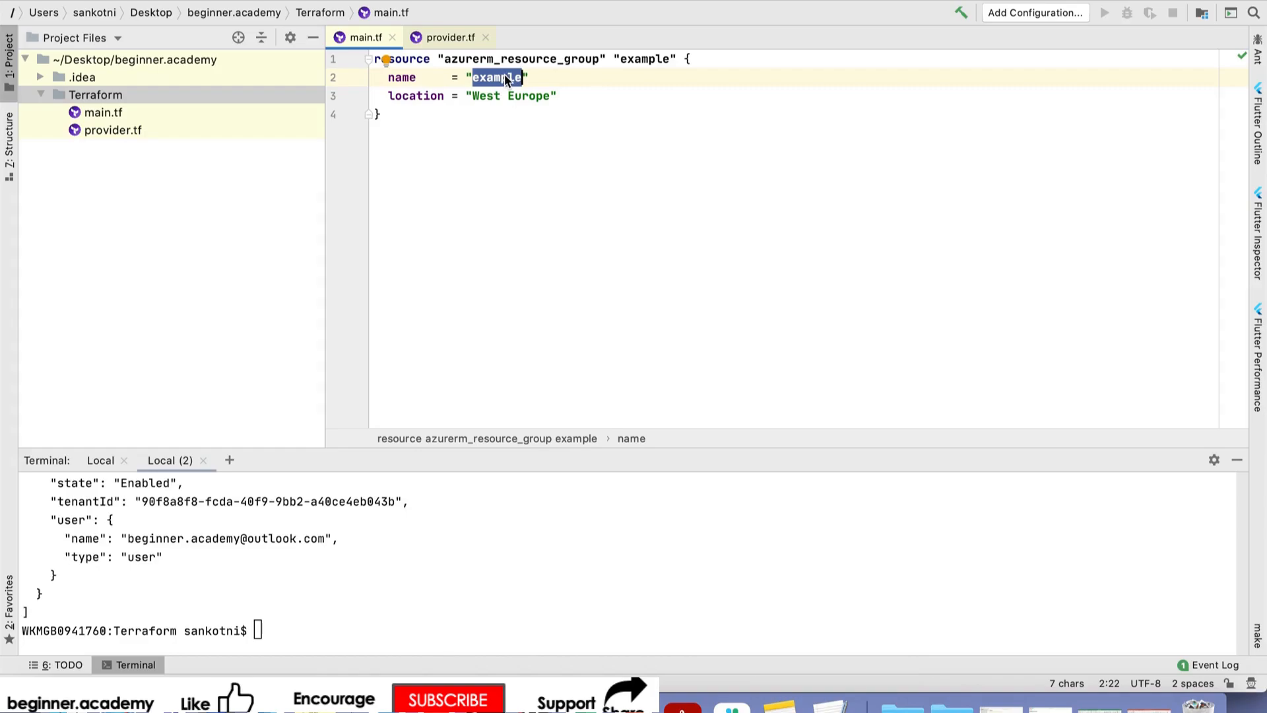
text(b)
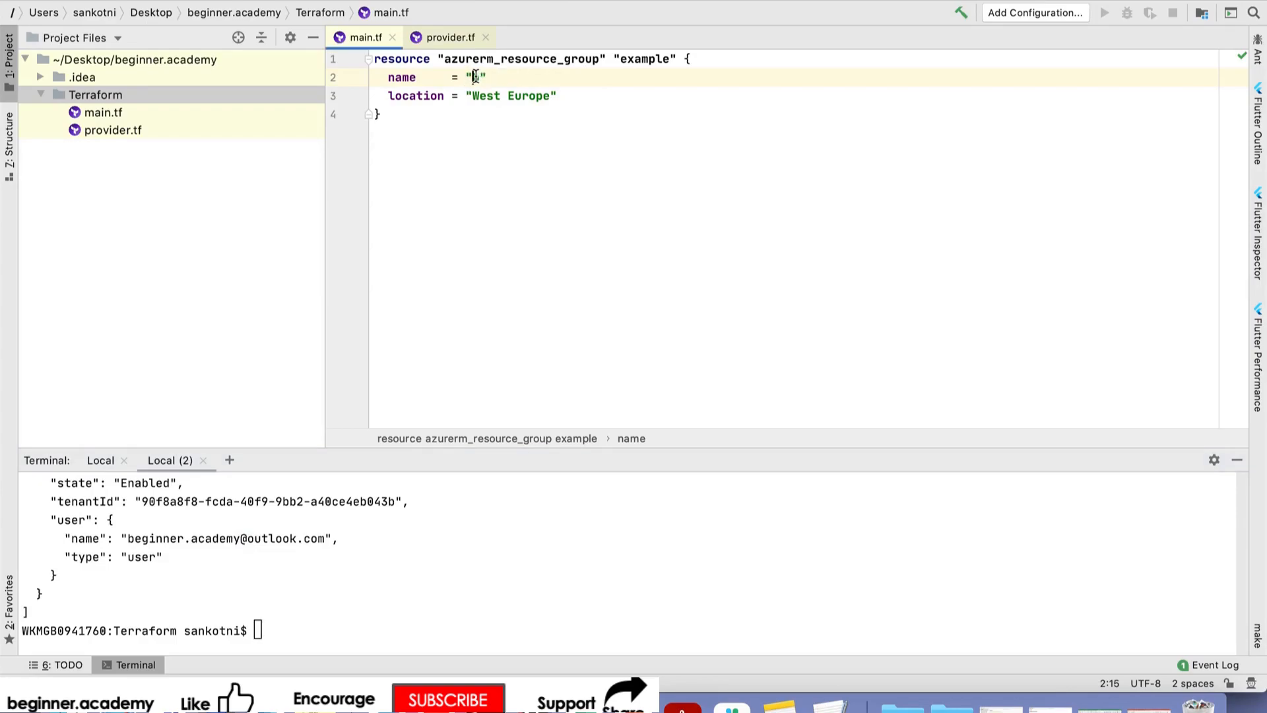
text(beginner.academy)
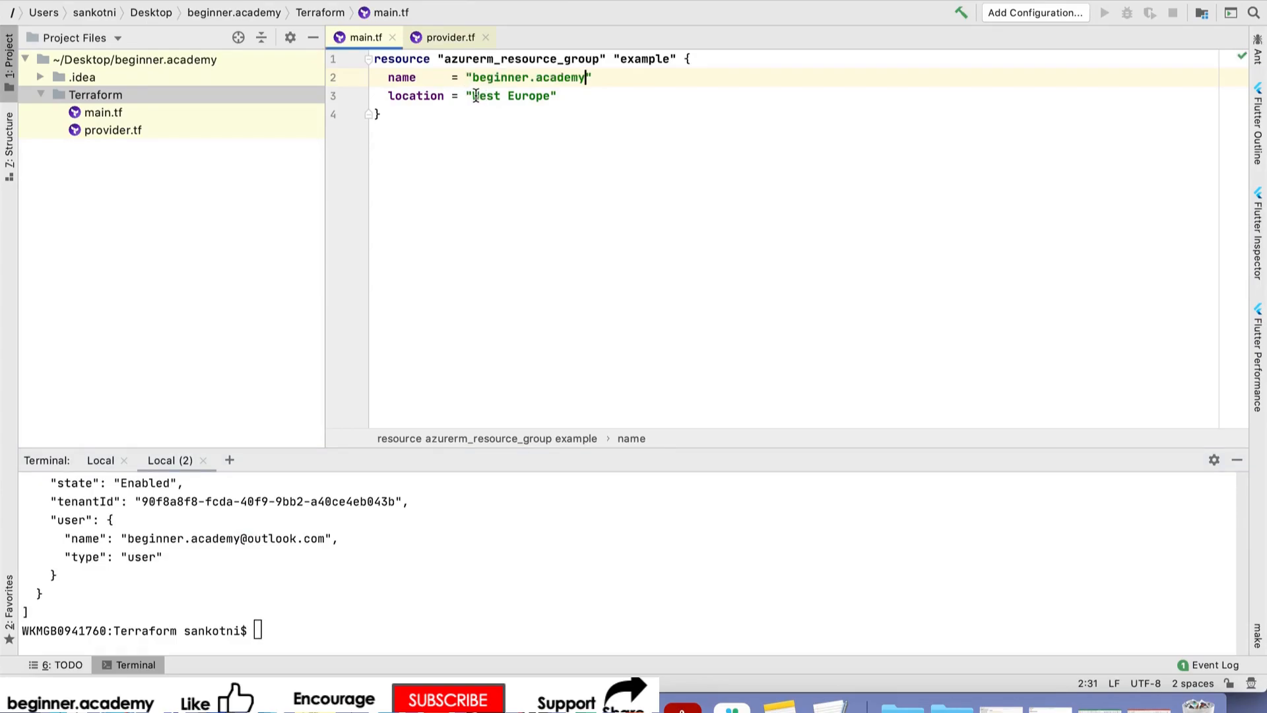
text(U)
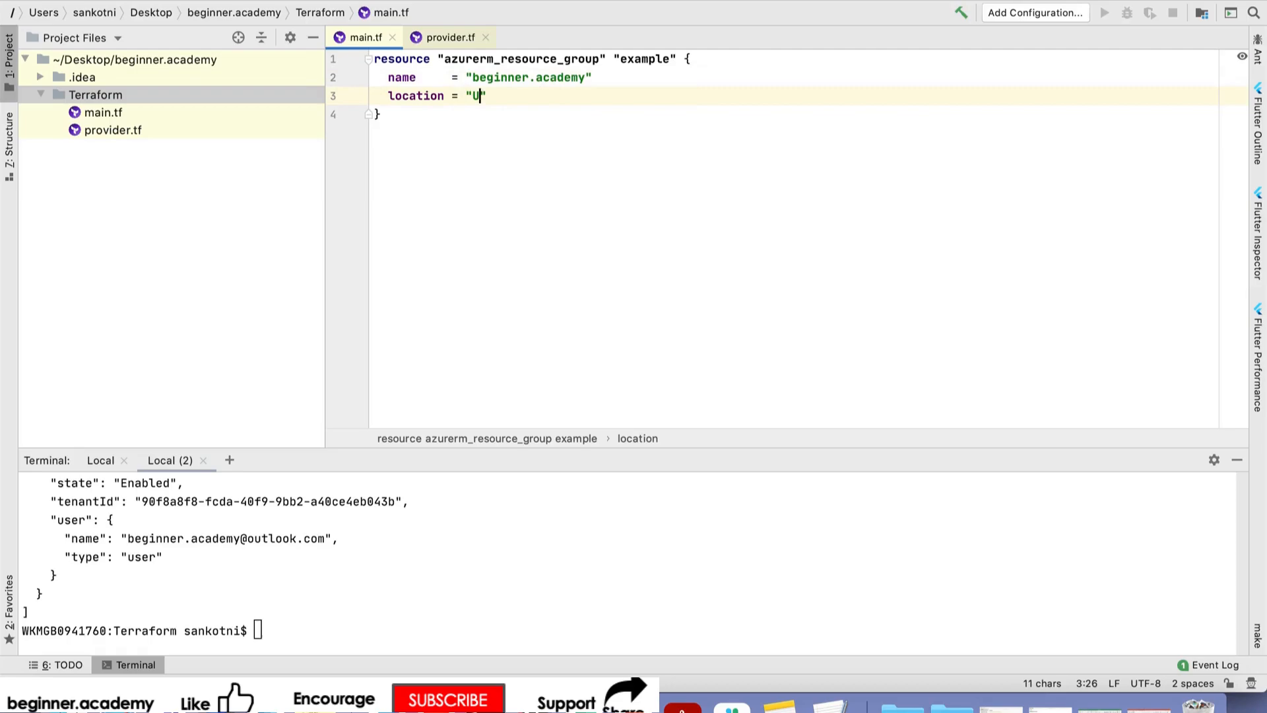
text(K South)
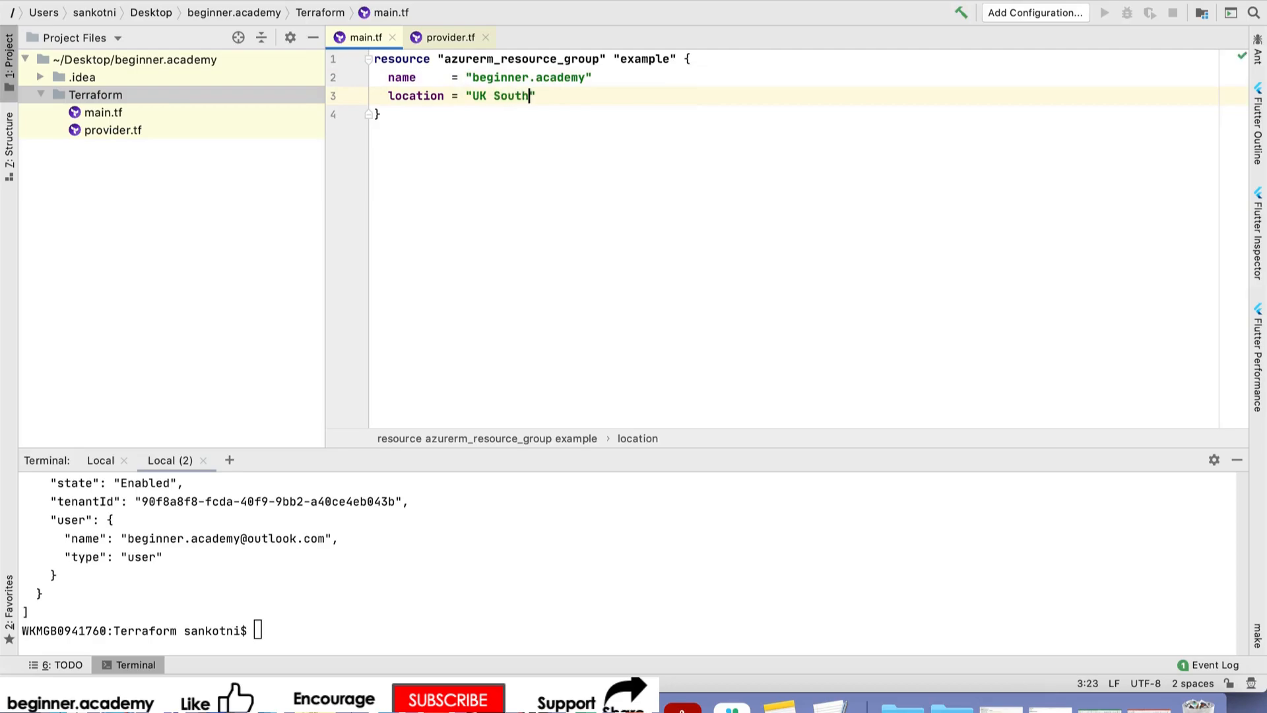
text(cl)
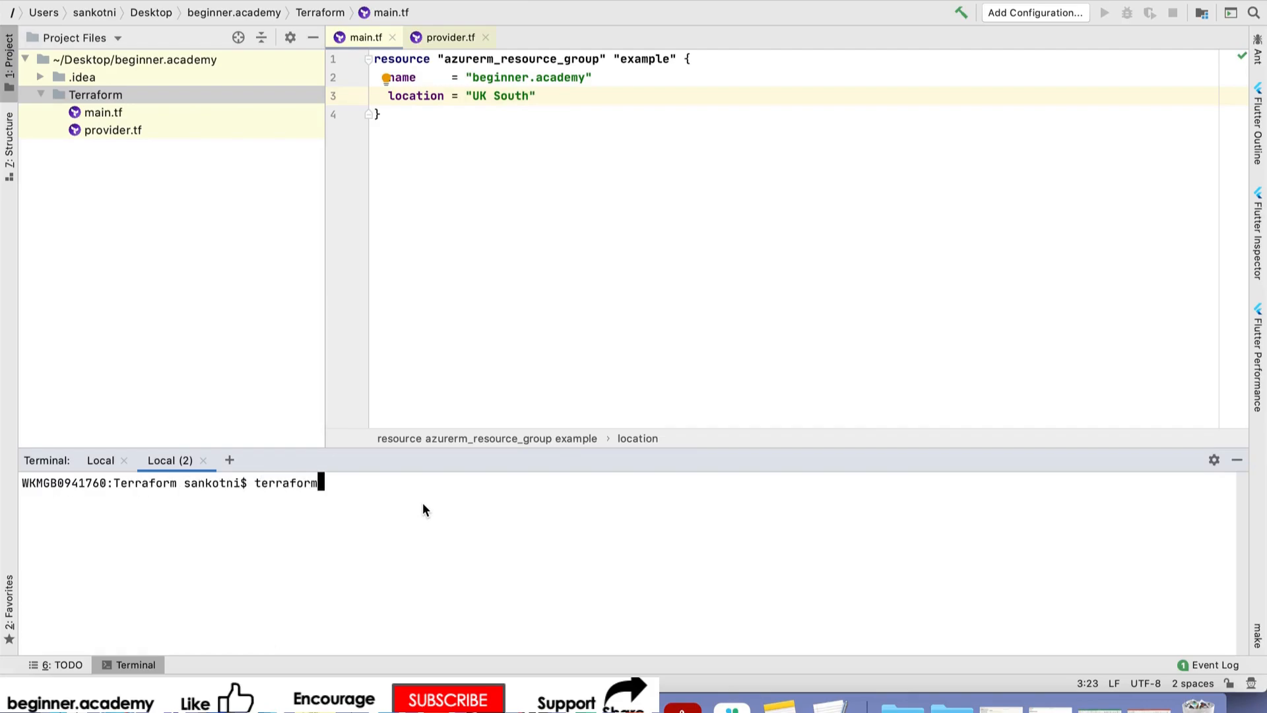
- Run terraform init and compare installed azurerm v2.71.0 with provider.tf's pinned version
text(init)
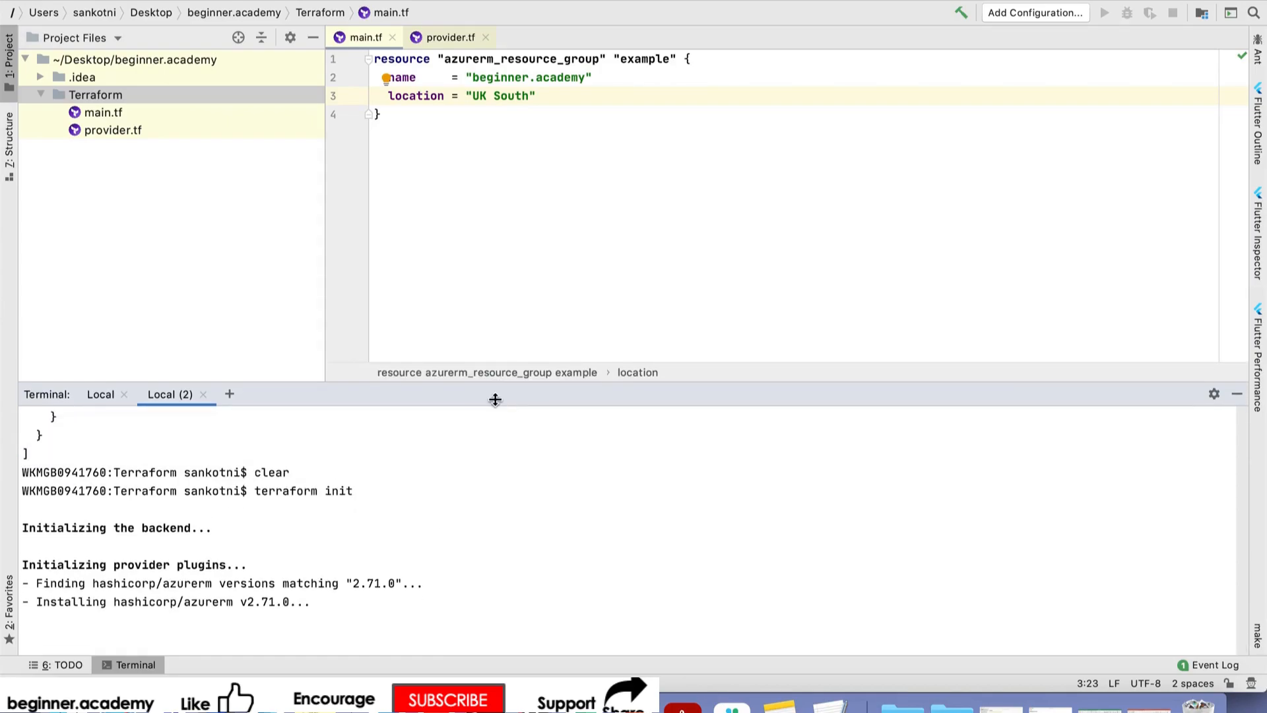
mouse_move(477, 444)
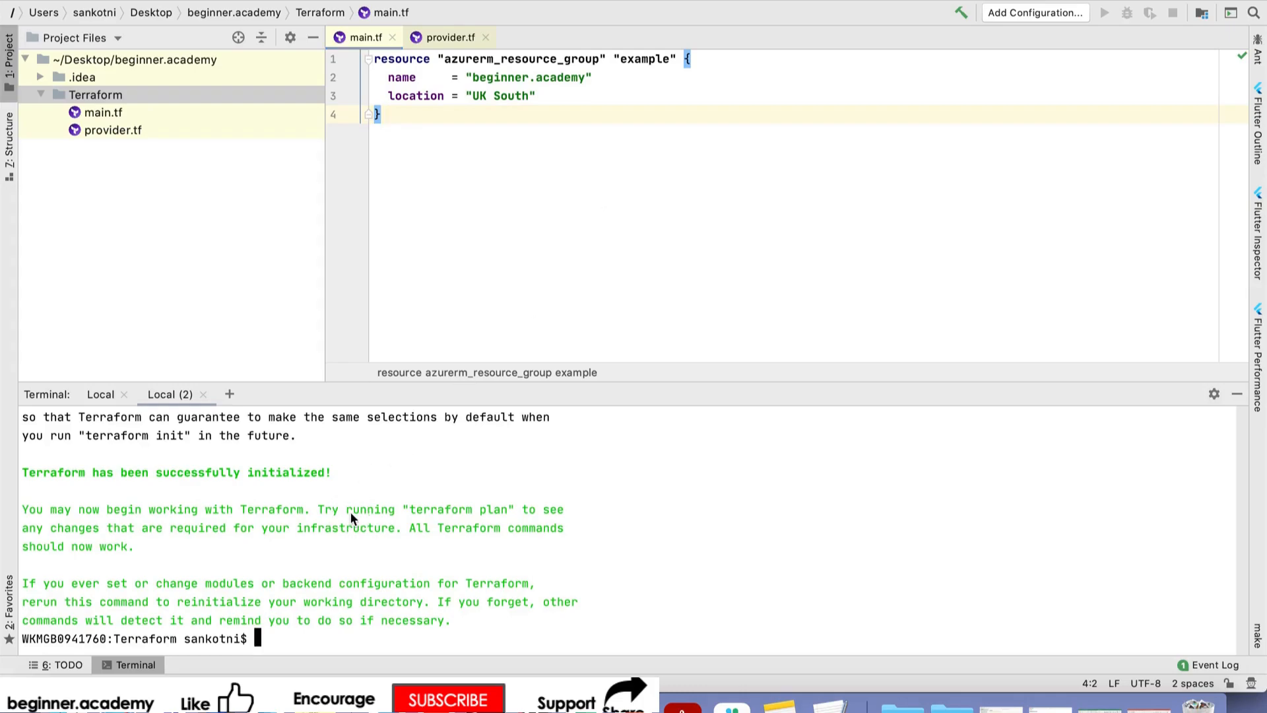
scroll(up, 3)
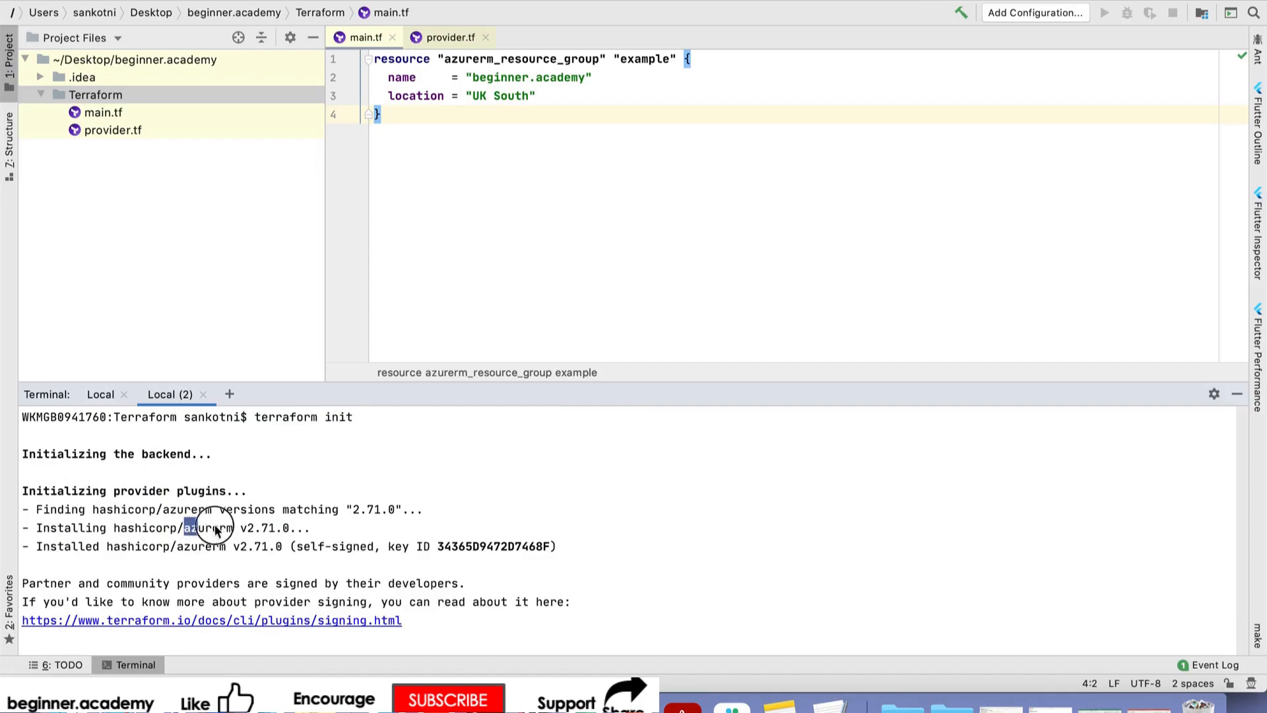
click(448, 37)
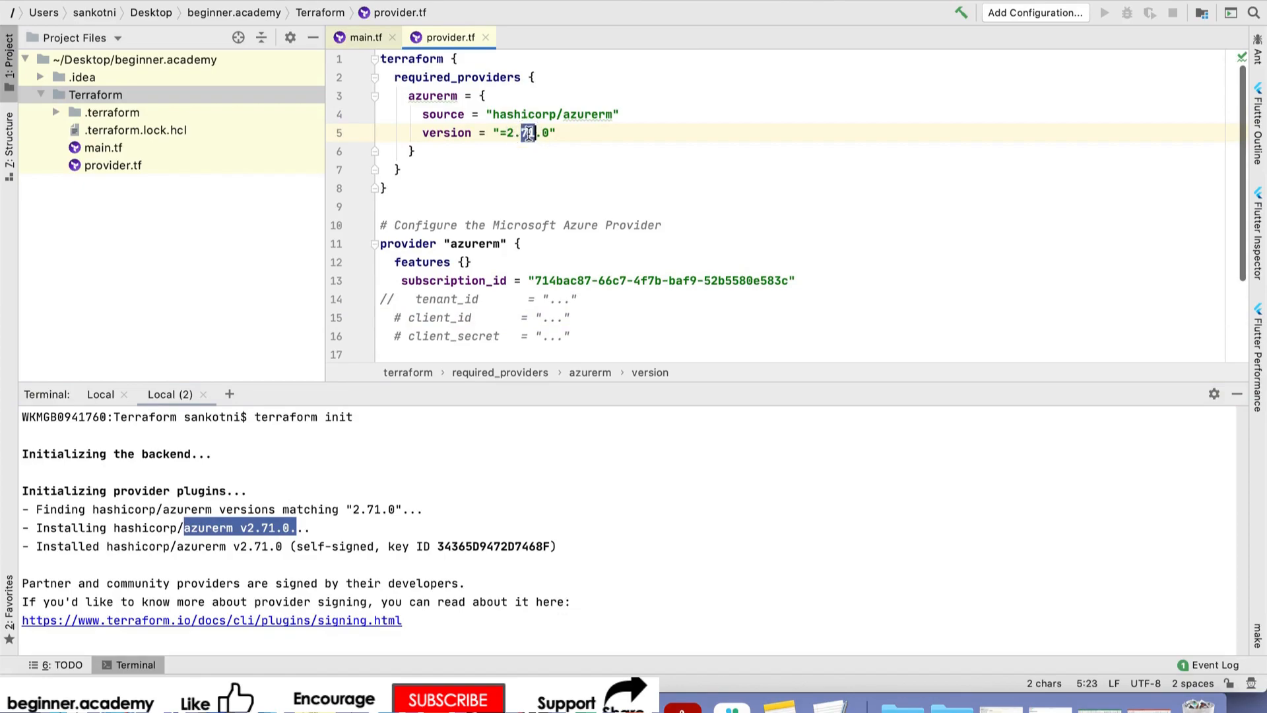
scroll(down, 3)
text(terraform plan)
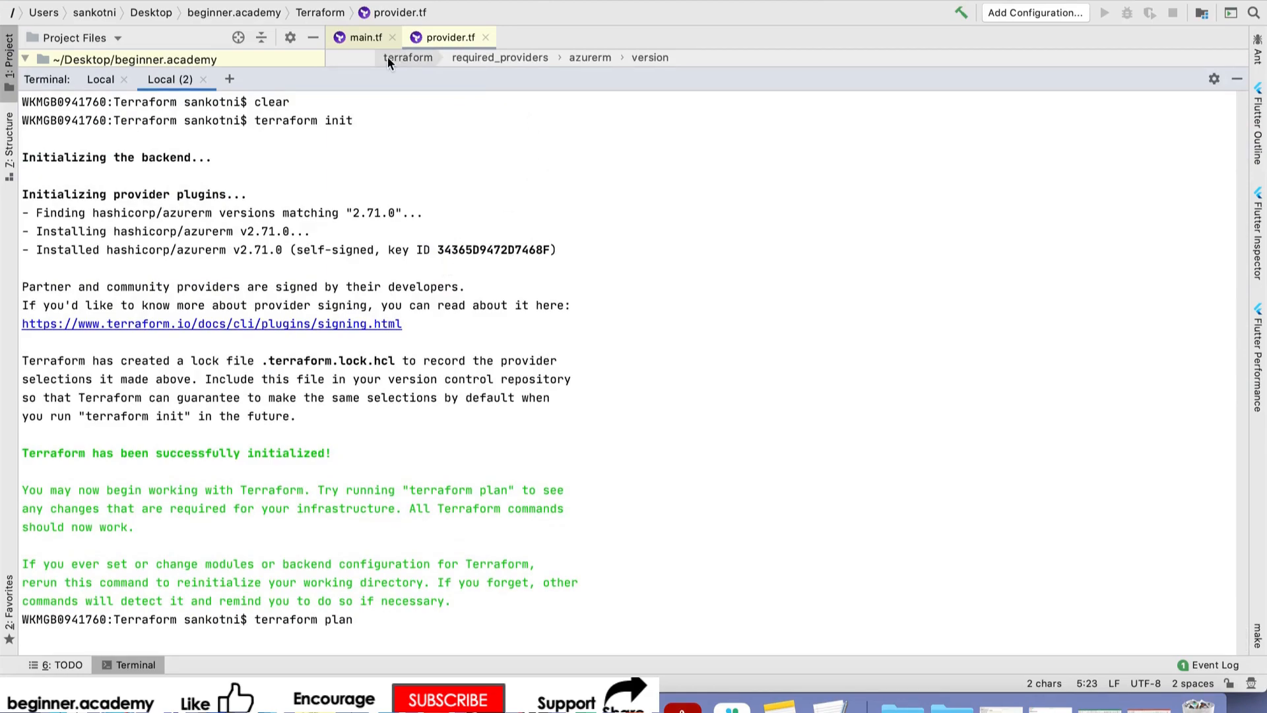
mouse_move(395, 167)
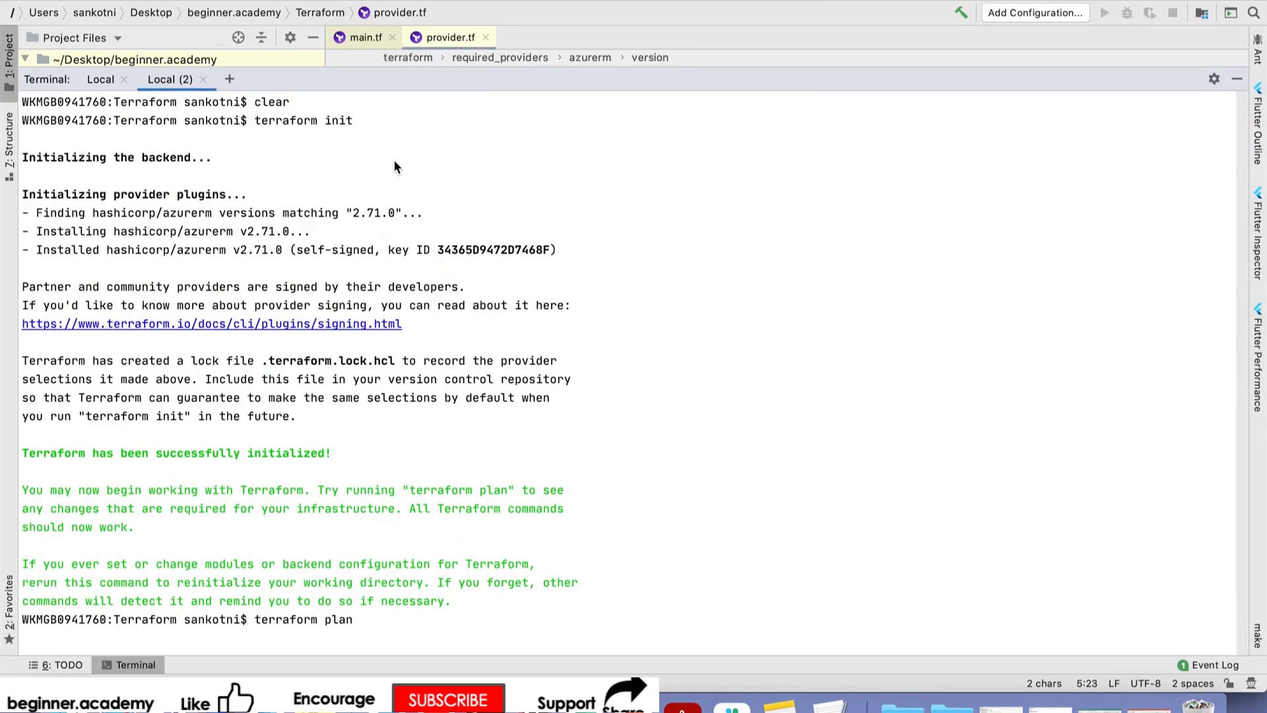
- Enlarge the terminal to read the plan adding beginner.academy, then select the name's dot
click(362, 37)
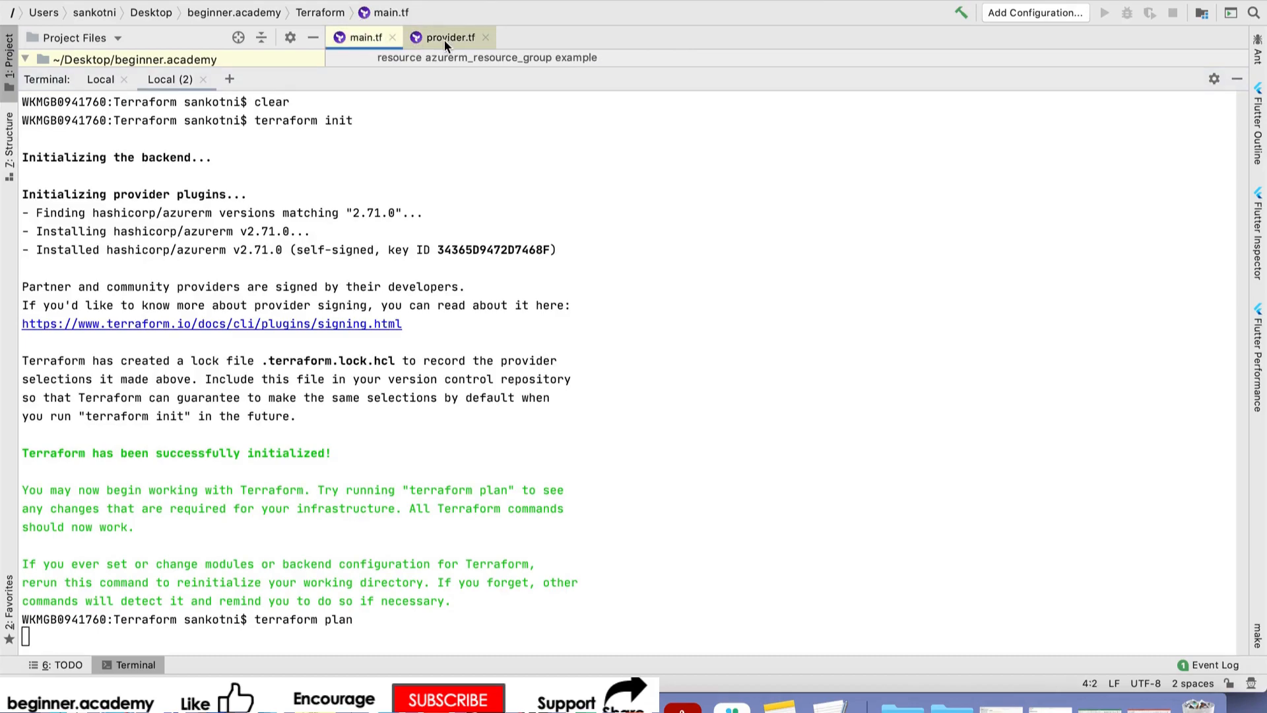
click(361, 37)
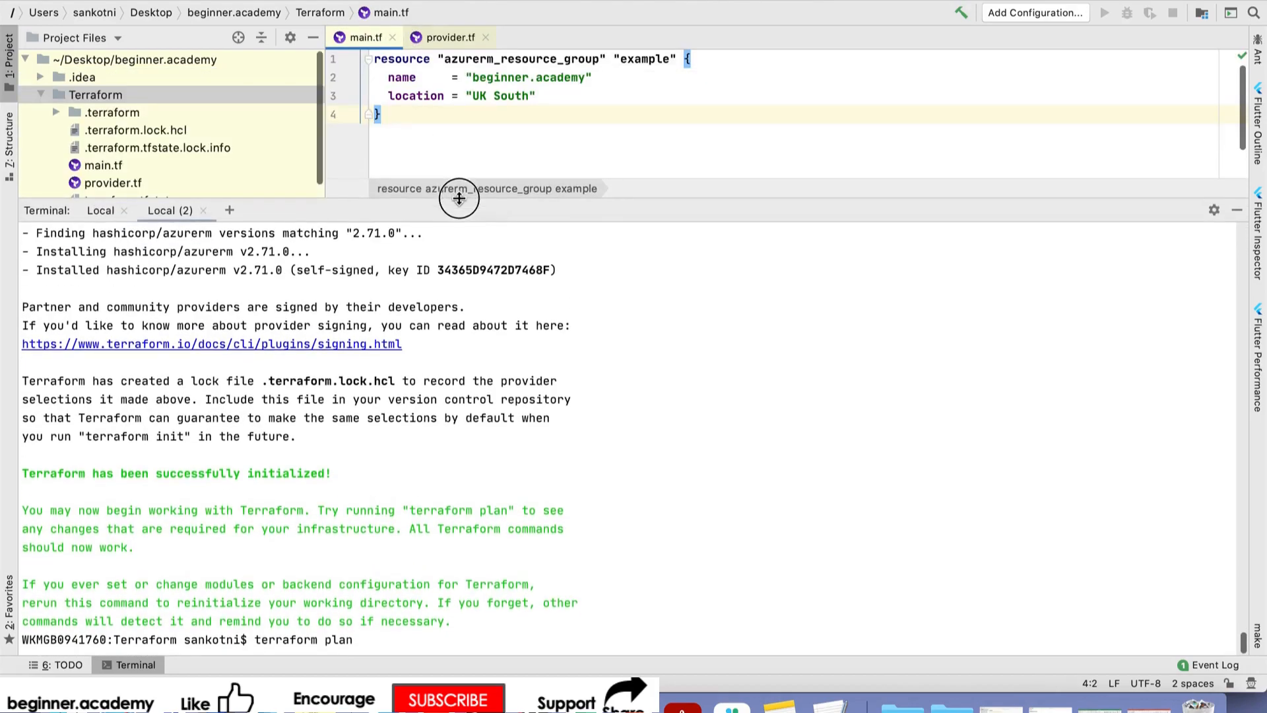
mouse_move(402, 349)
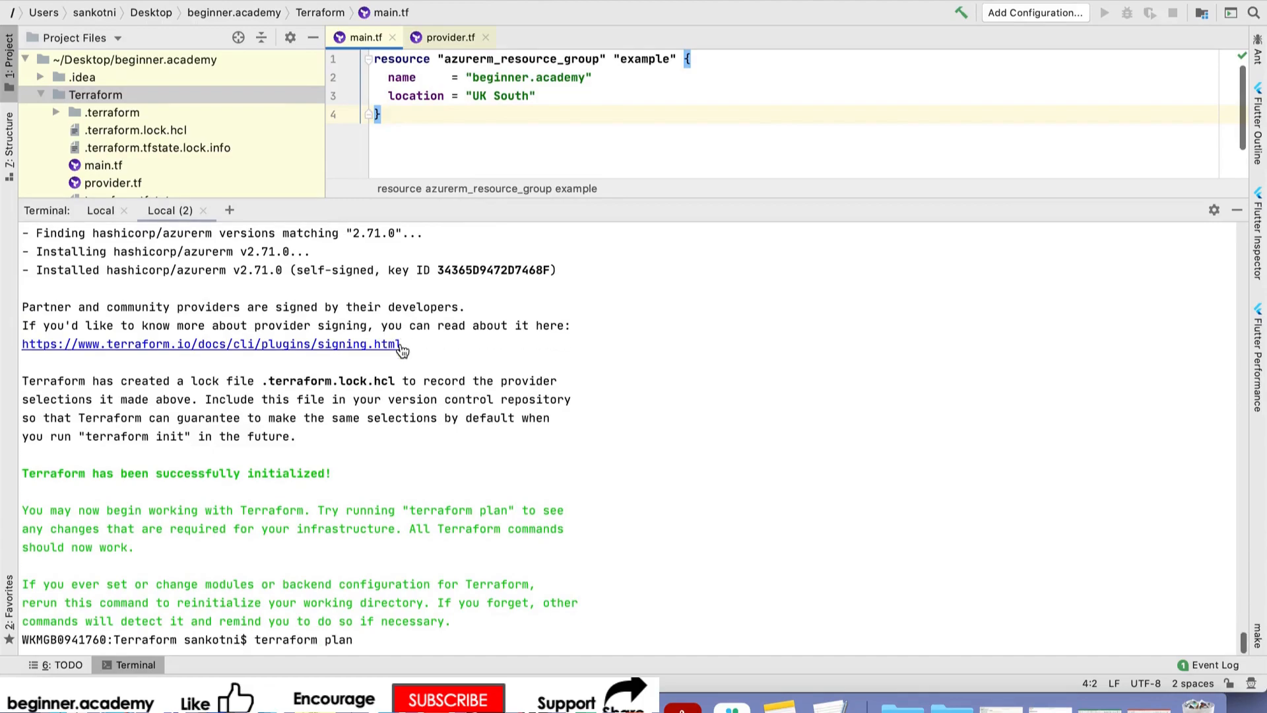
mouse_move(451, 200)
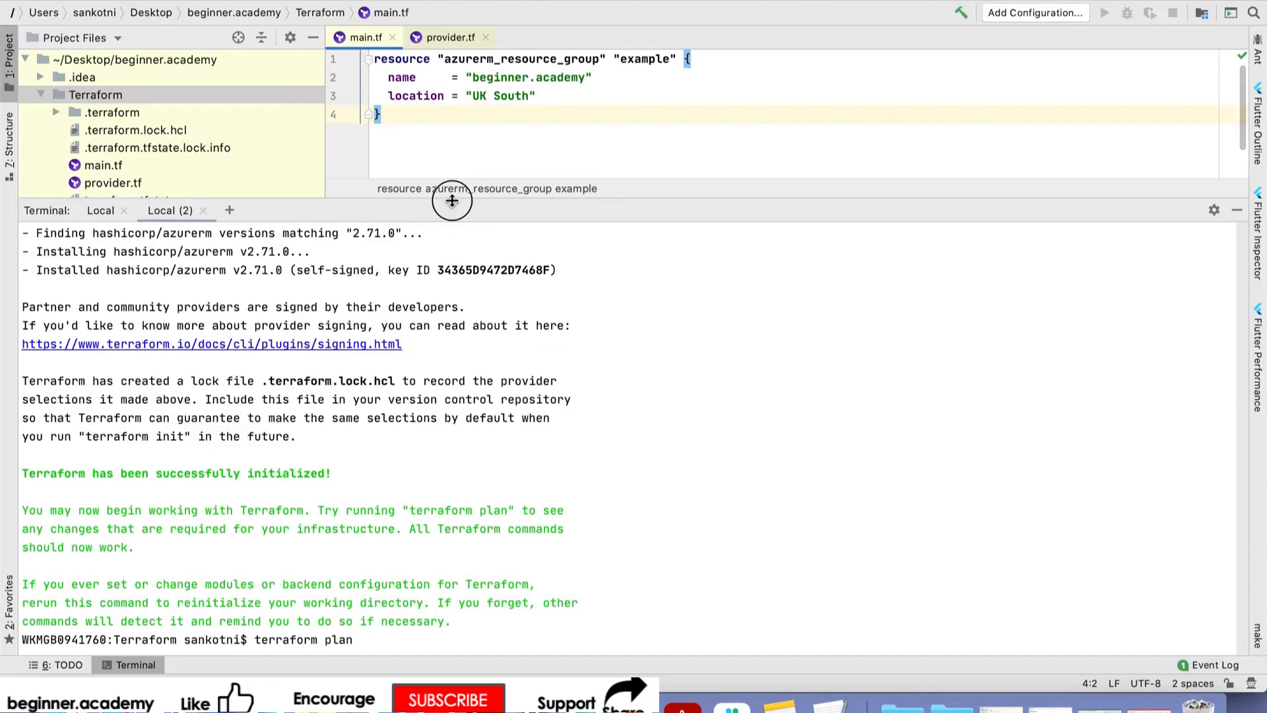
drag(450, 201, 450, 187)
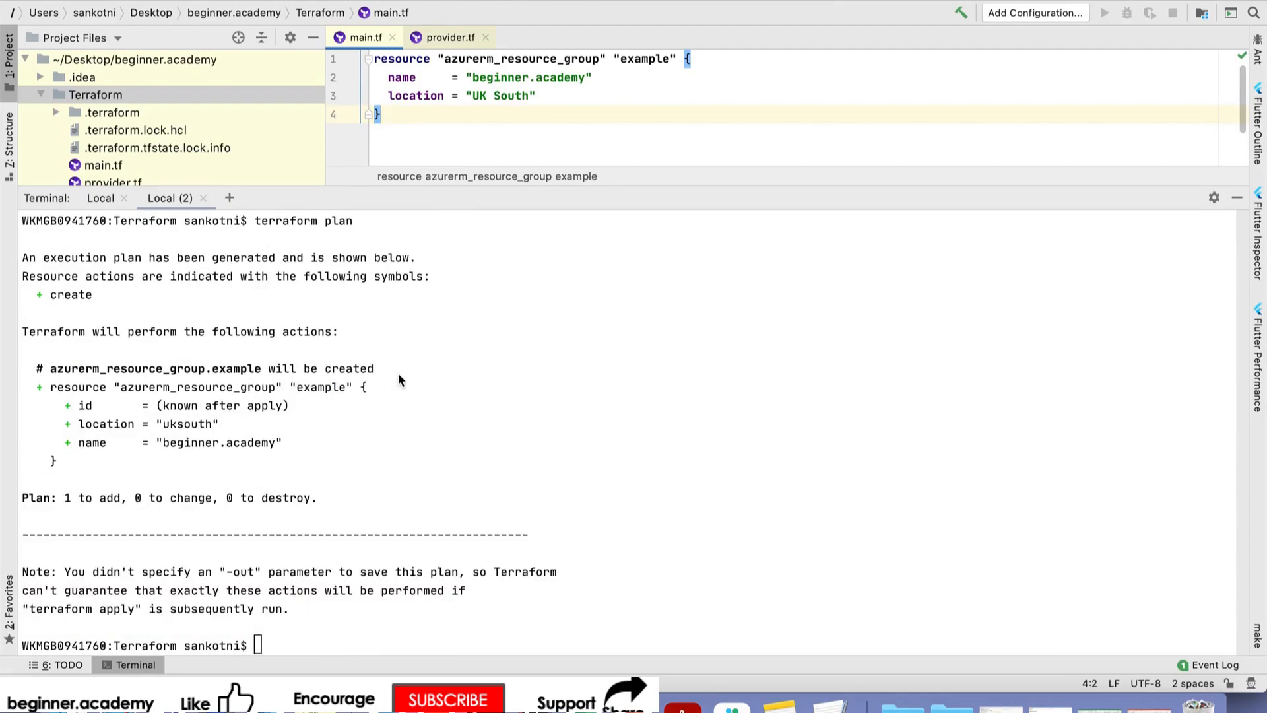
mouse_move(125, 425)
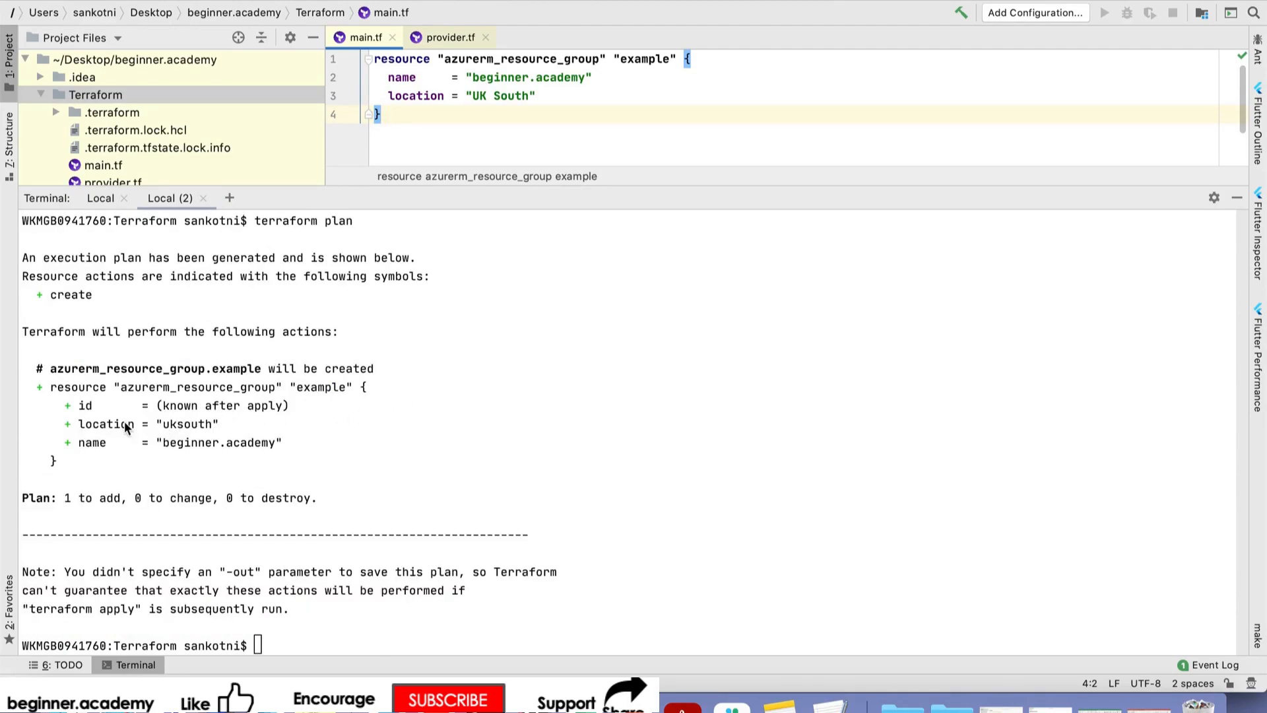
double_click(187, 424)
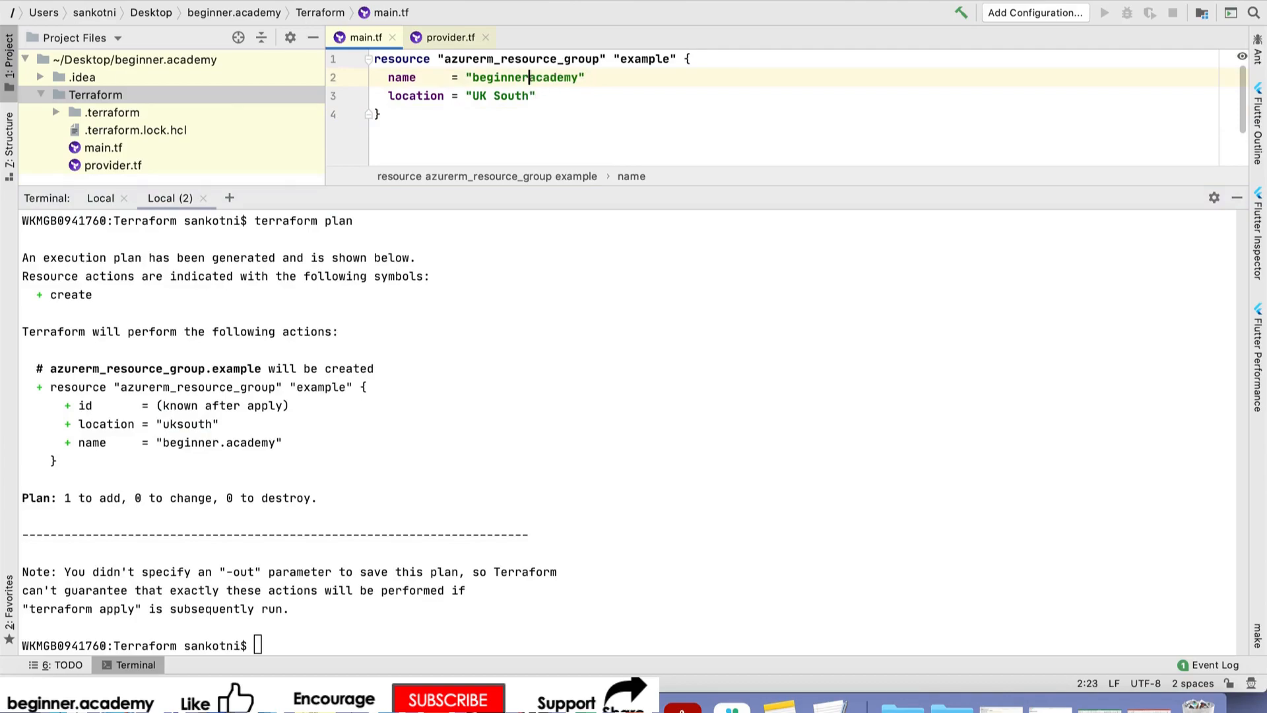
- Replace the dot with an underscore to make beginner_academy, then run terraform plan
text(_)
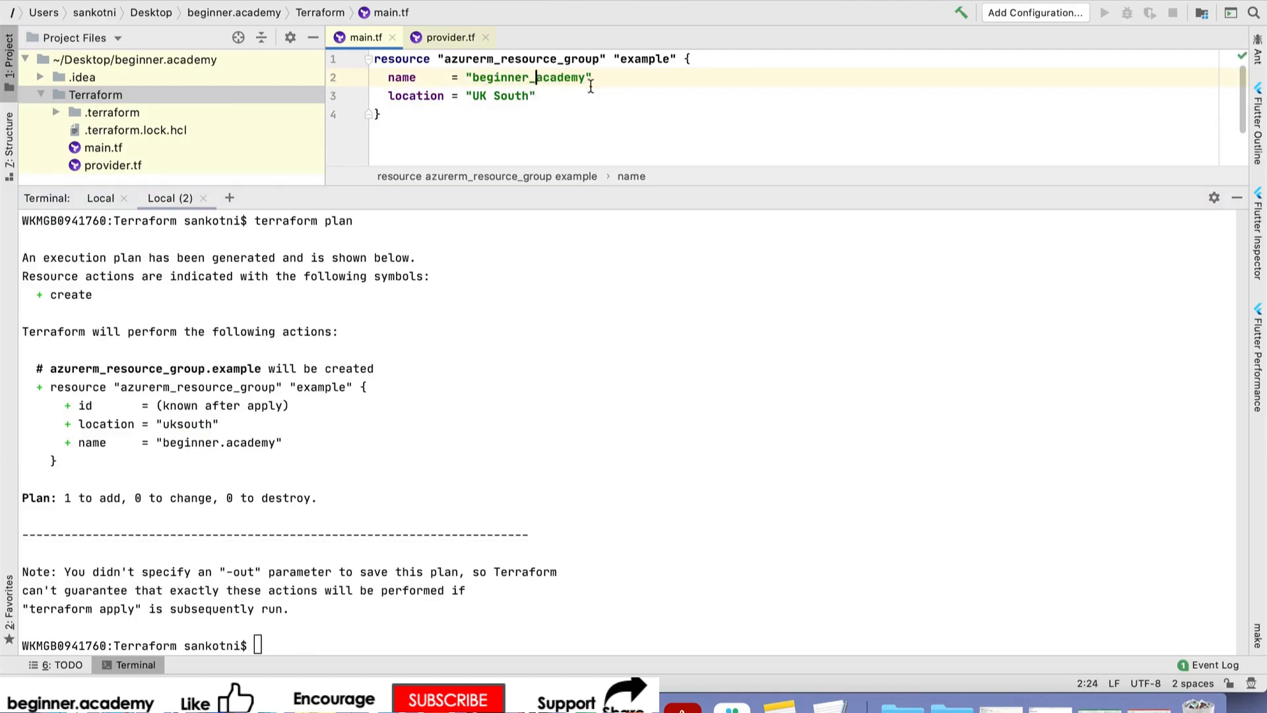
text(terraform plan)
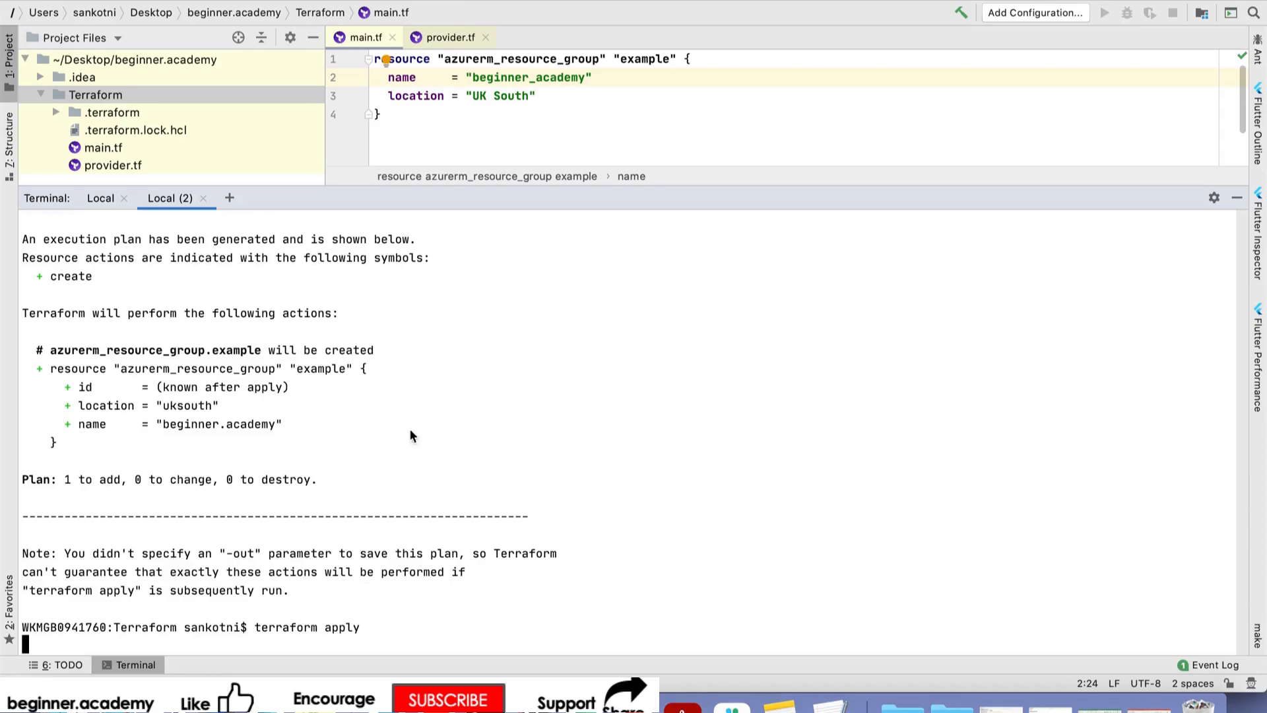
mouse_move(546, 568)
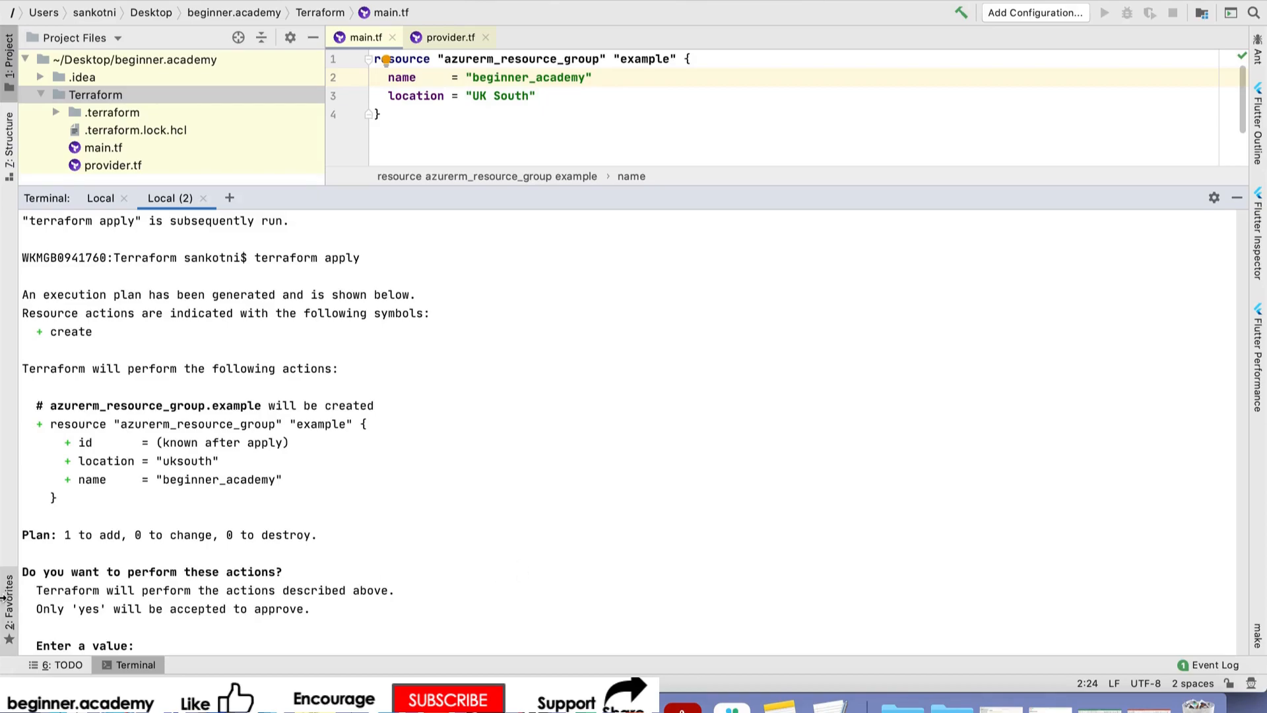
mouse_move(214, 485)
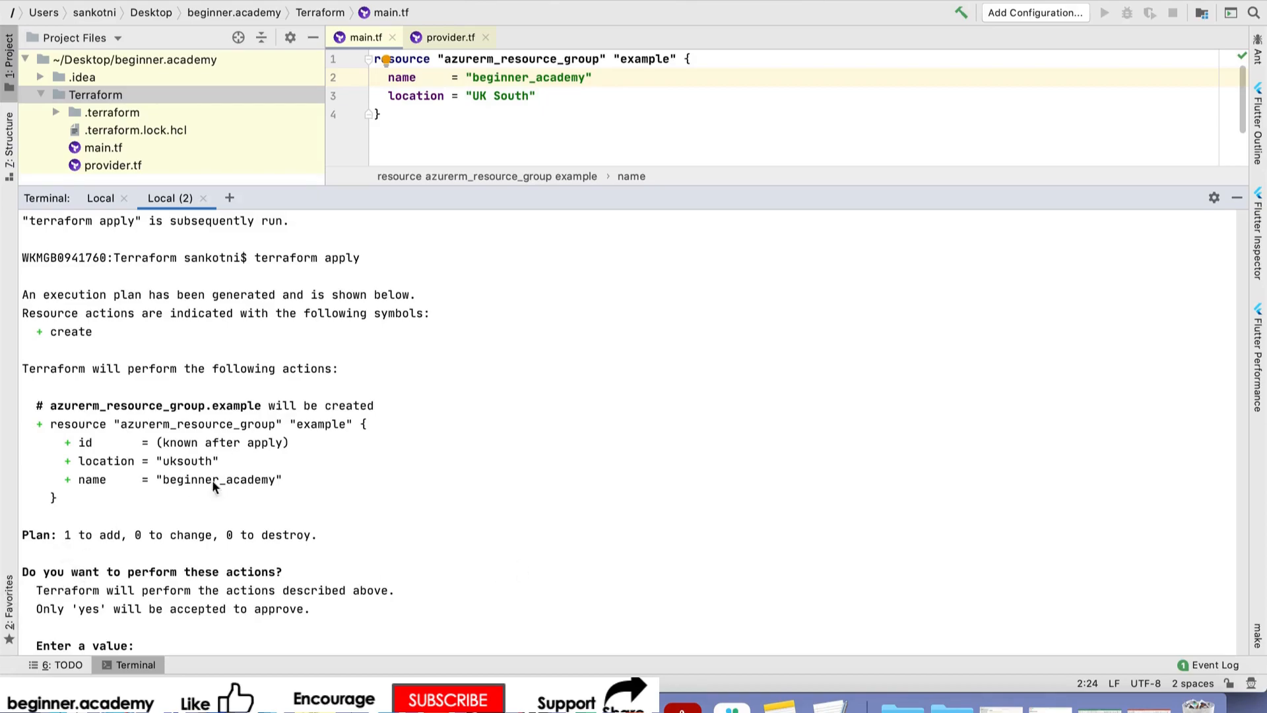
mouse_move(165, 547)
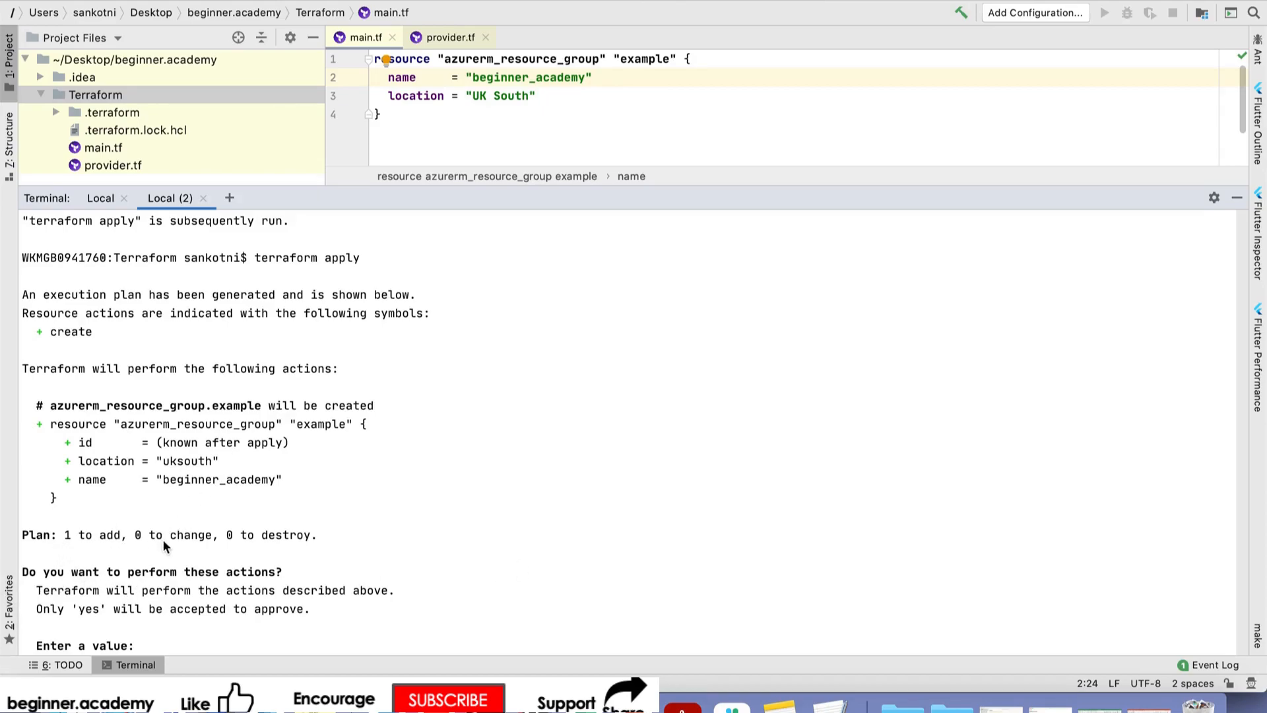
mouse_move(194, 633)
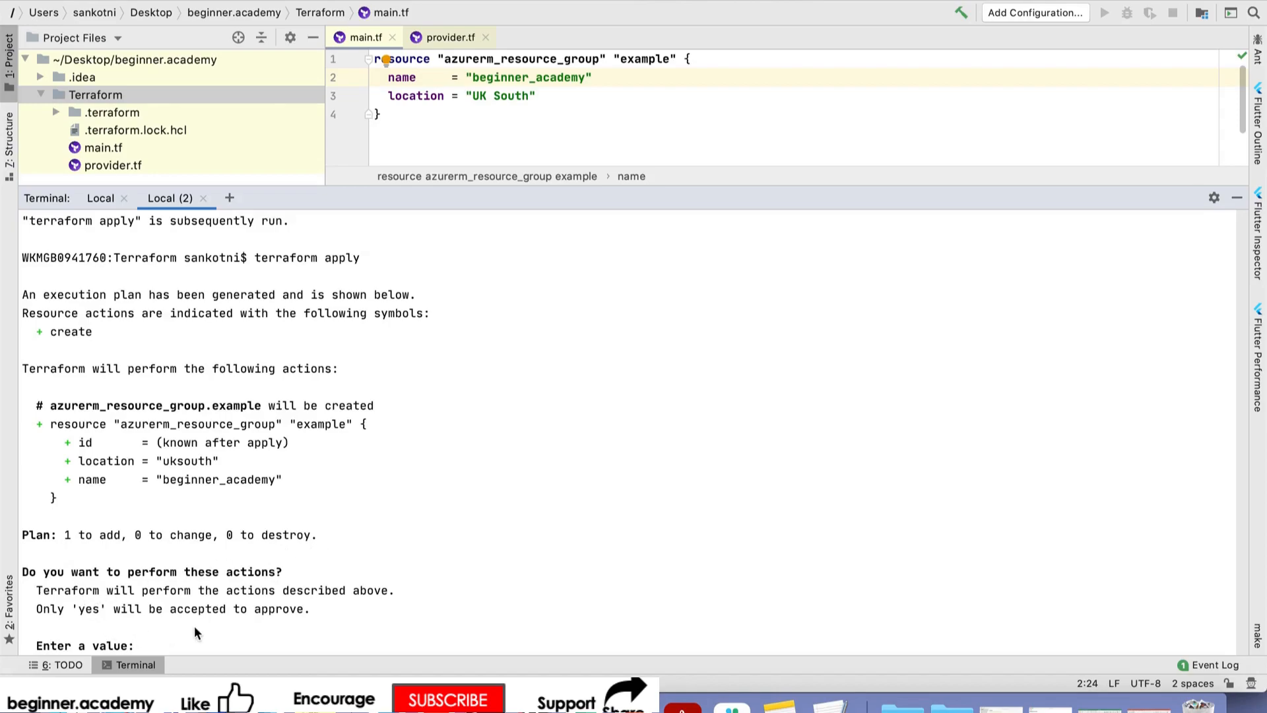
- Confirm terraform apply with 'yes' to create the beginner_academy resource group
text(yes)
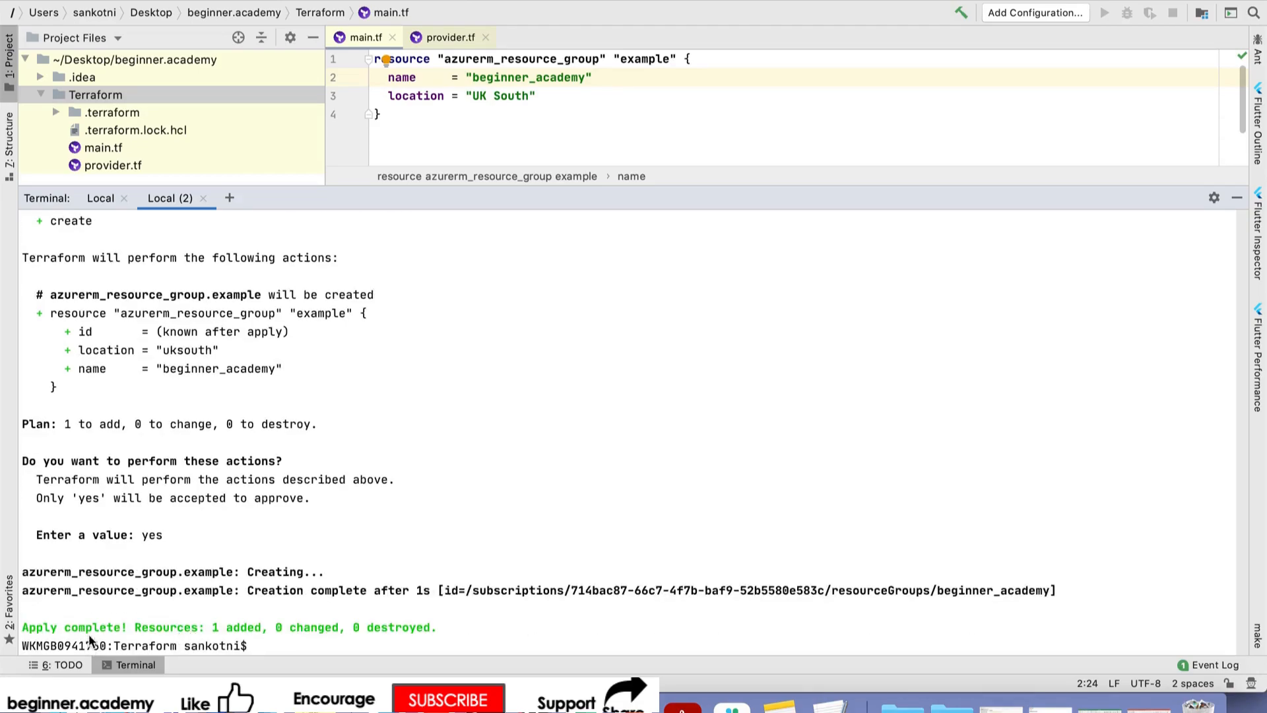
mouse_move(323, 635)
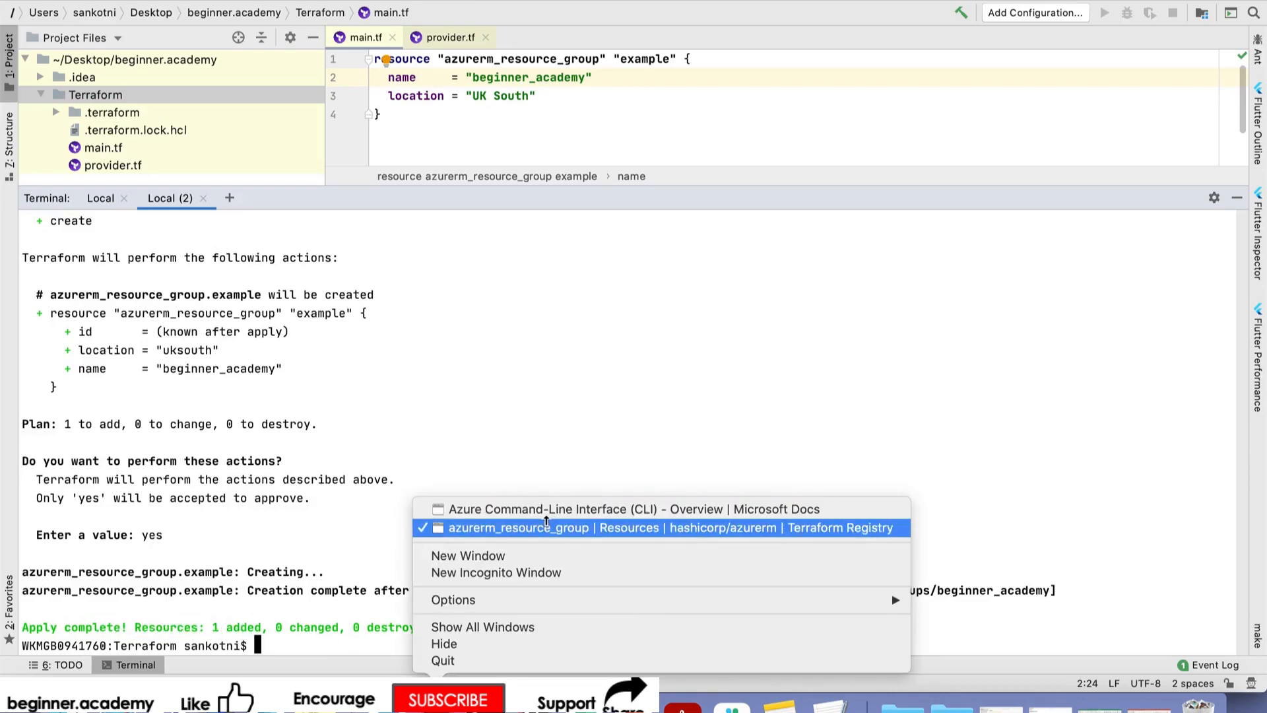
- Open the beginner_academy resource group overview from the Azure portal's Resource groups list
click(167, 6)
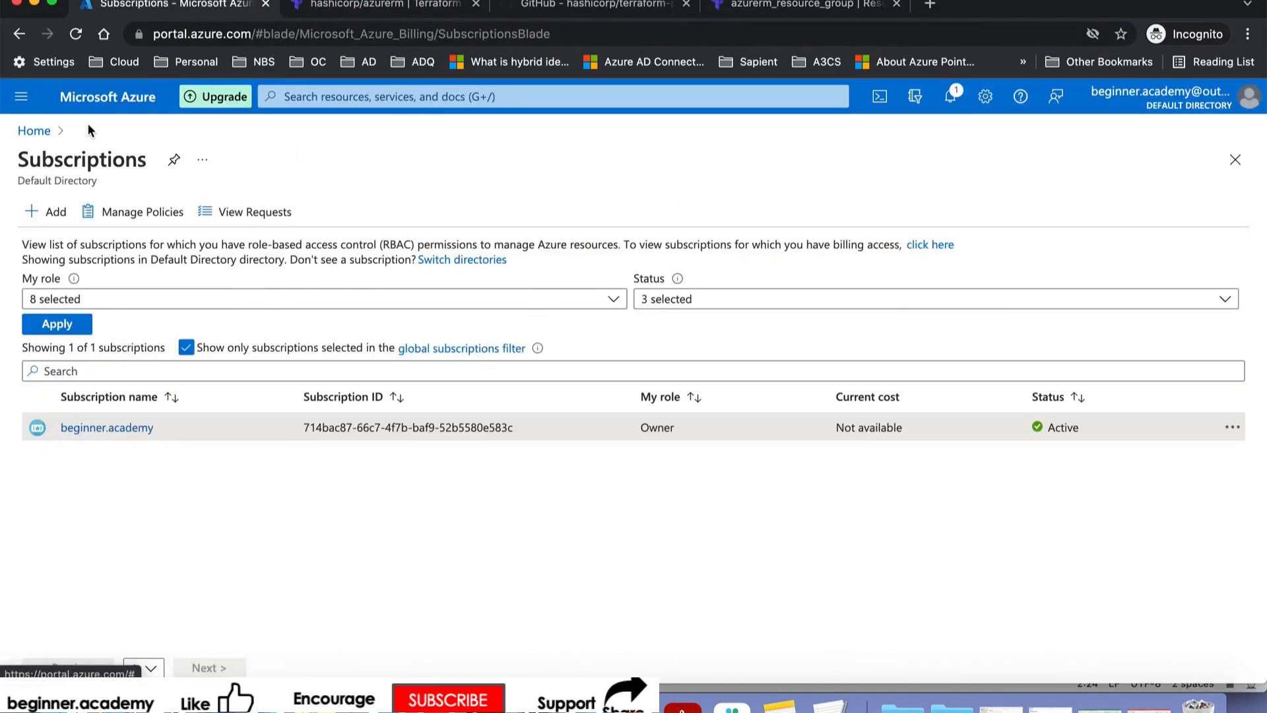
click(33, 130)
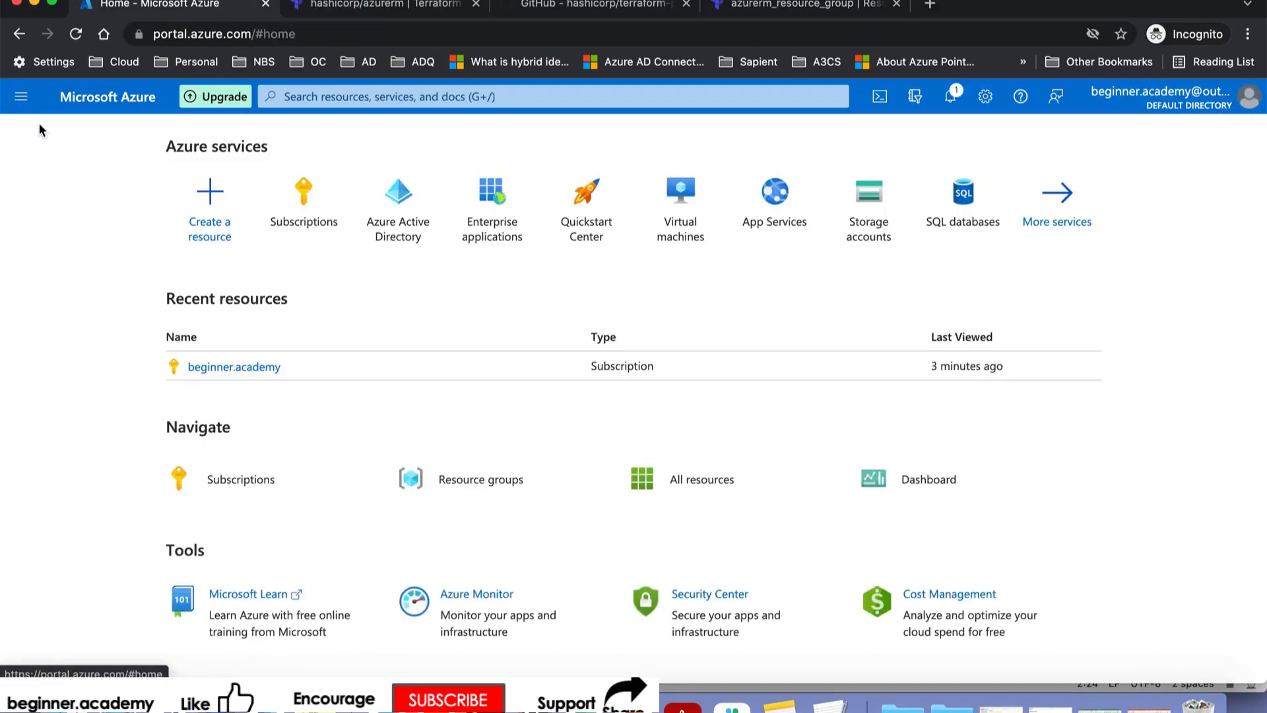
text(re)
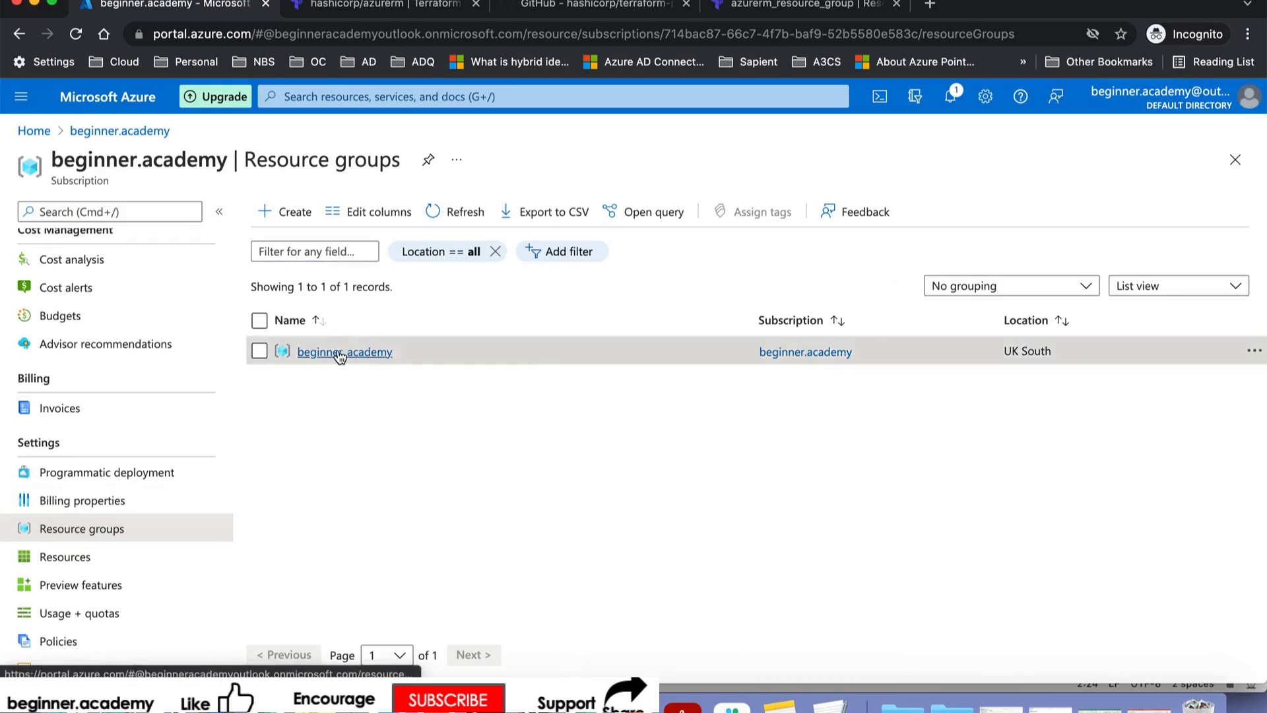
click(345, 350)
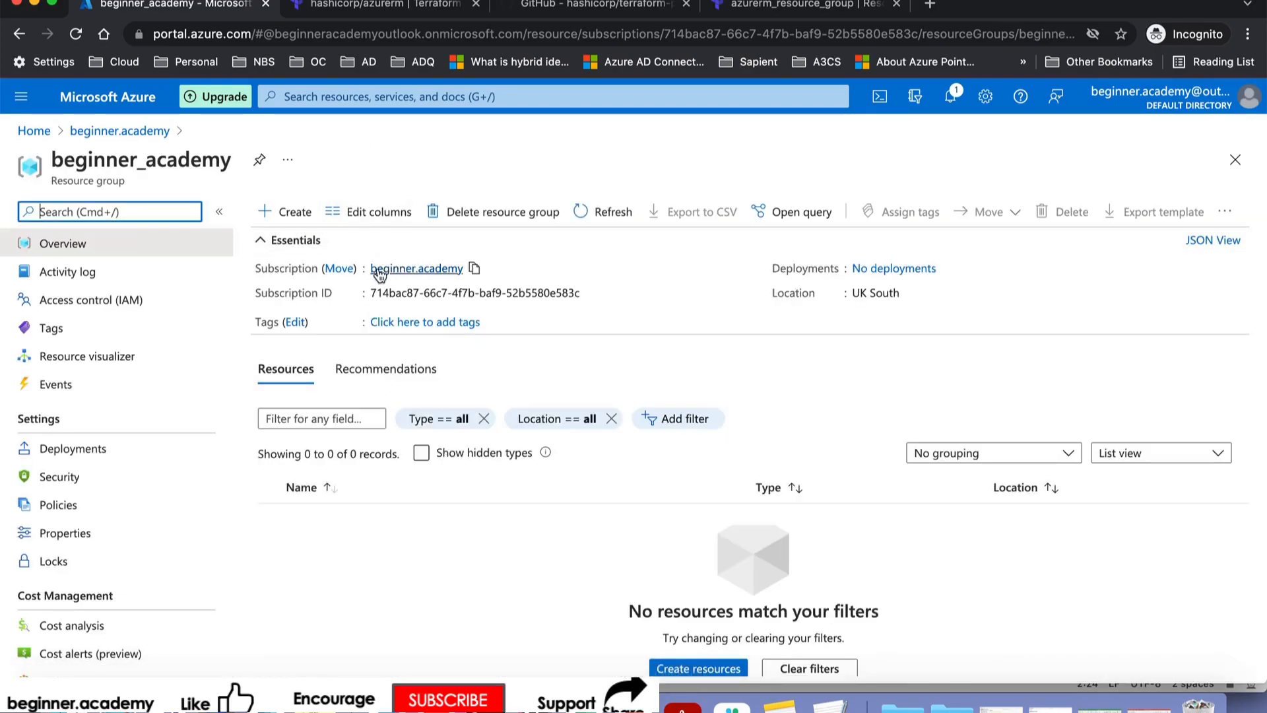
mouse_move(145, 170)
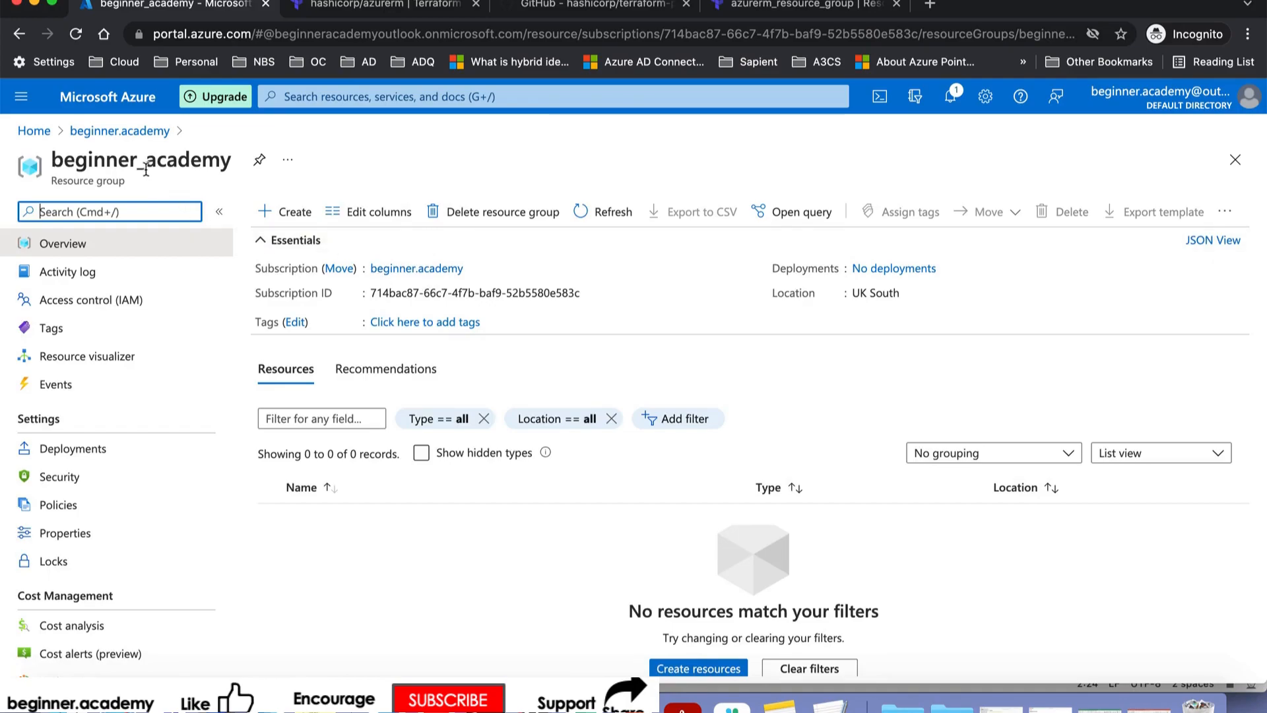